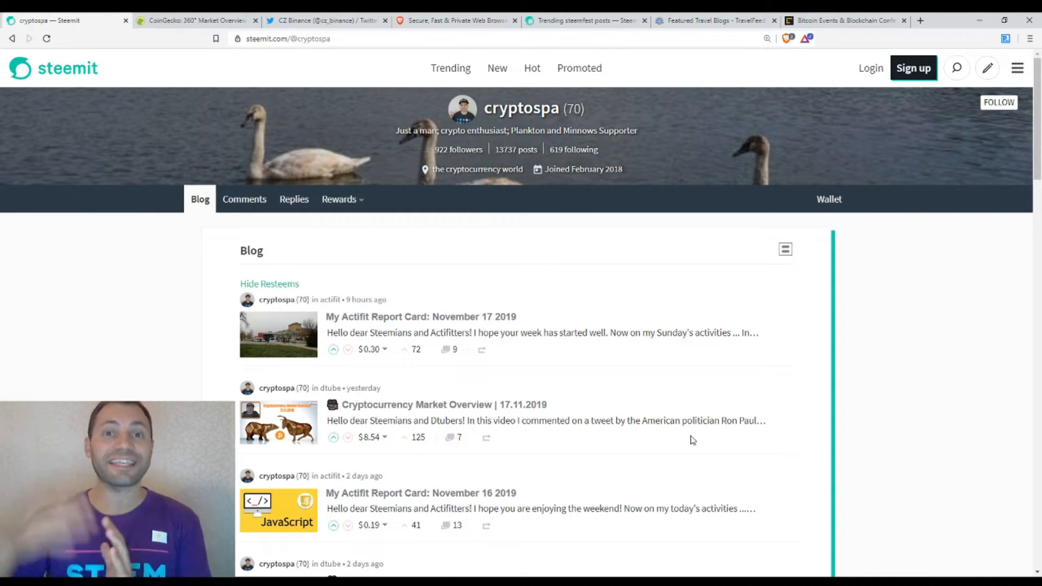
{"action": "mouse_move", "coordinate": [713, 446]}
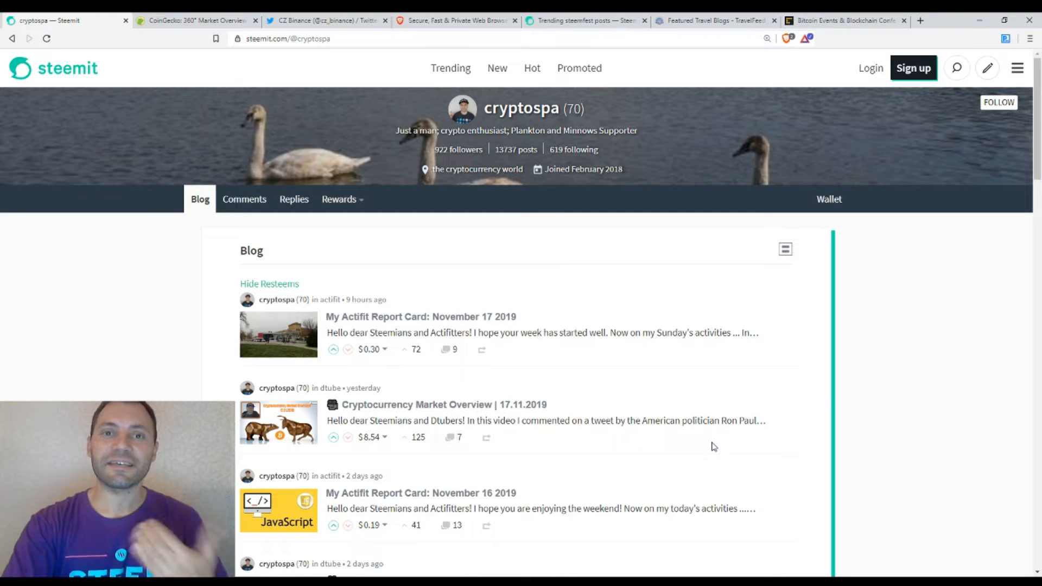
{"action": "mouse_move", "coordinate": [806, 418]}
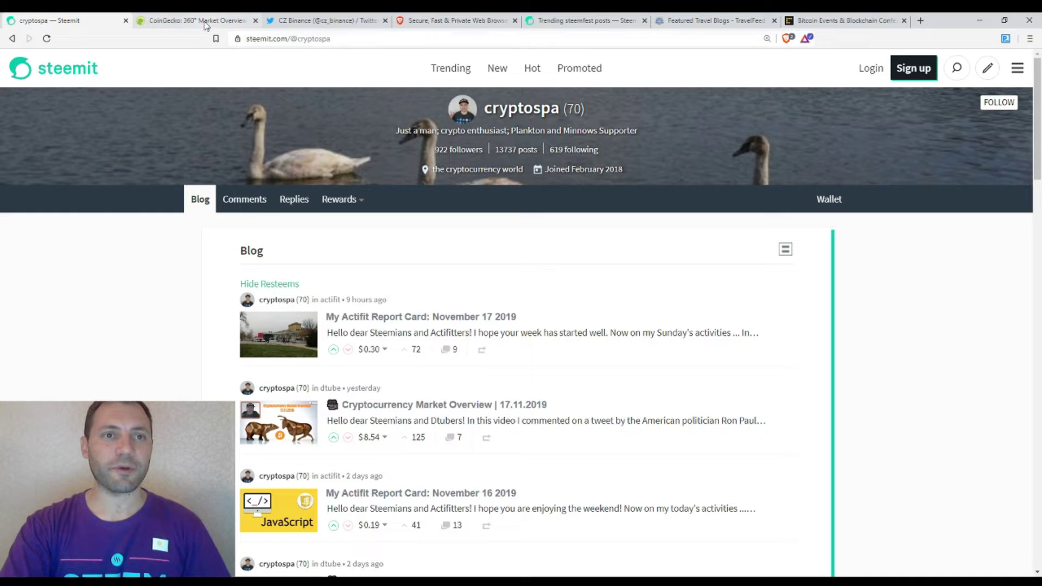
{"action": "mouse_move", "coordinate": [206, 22]}
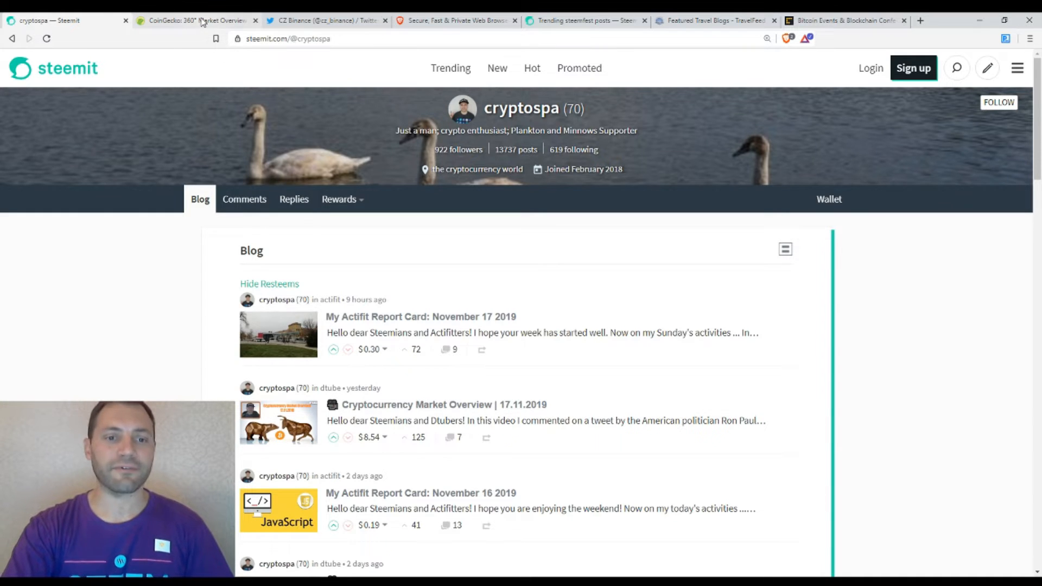
Review CoinGecko's Top 100 coins table down through Monero, then return to the top.
{"action": "left_click", "coordinate": [193, 20]}
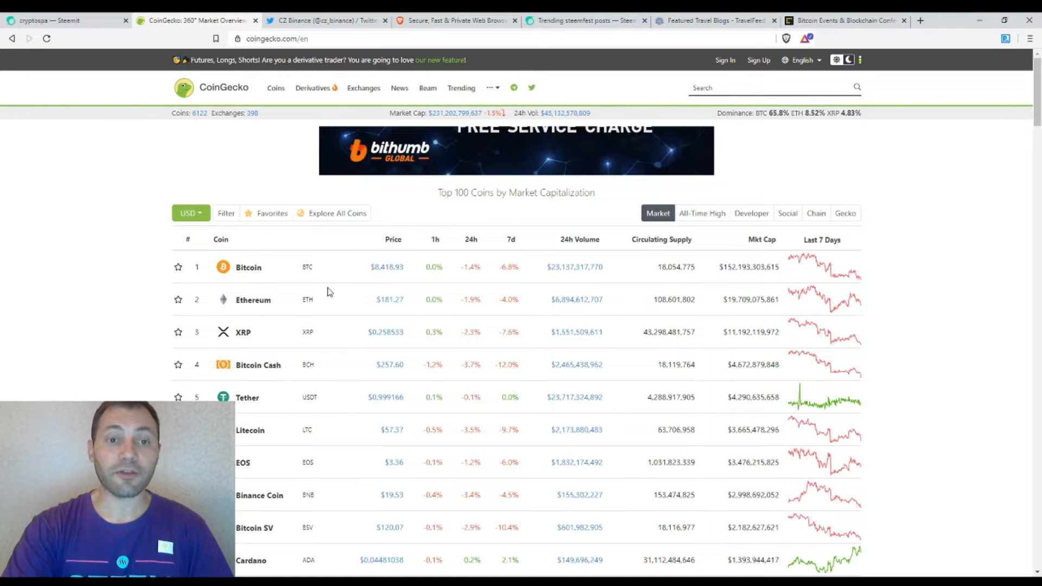
{"action": "scroll", "scroll_direction": "down", "scroll_amount": 3}
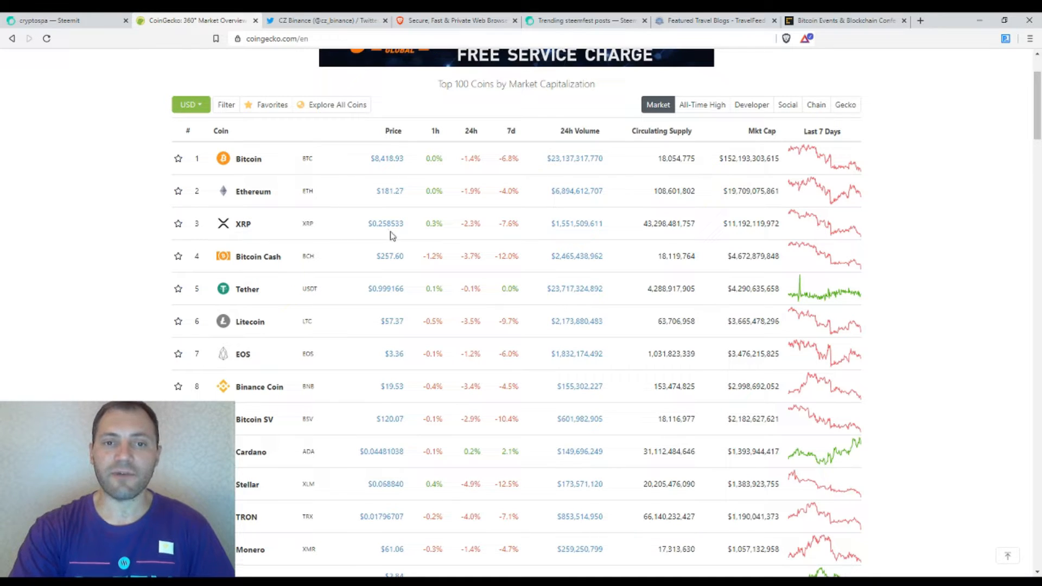
{"action": "mouse_move", "coordinate": [399, 233]}
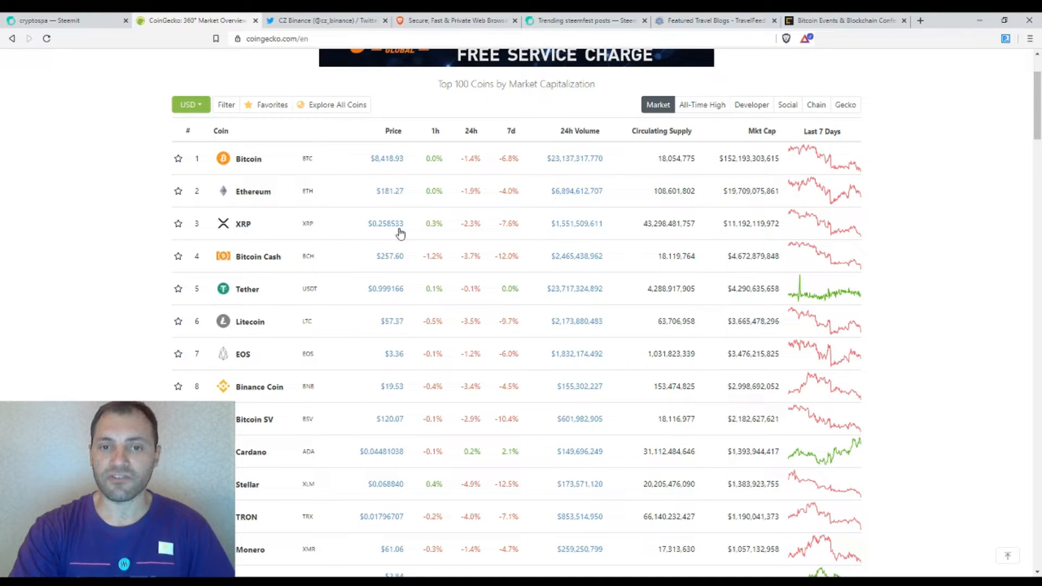
{"action": "mouse_move", "coordinate": [829, 164]}
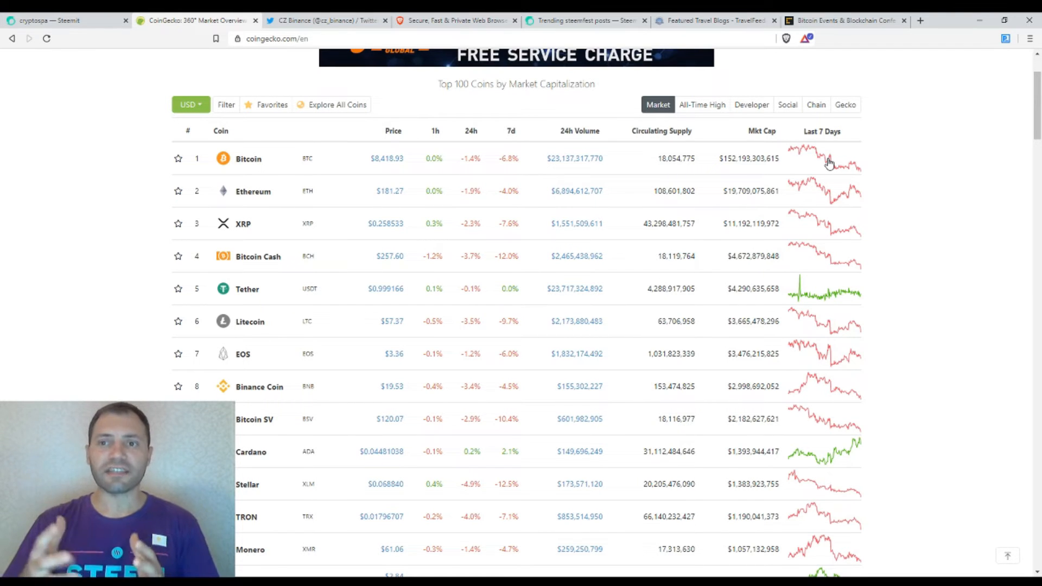
{"action": "mouse_move", "coordinate": [823, 194]}
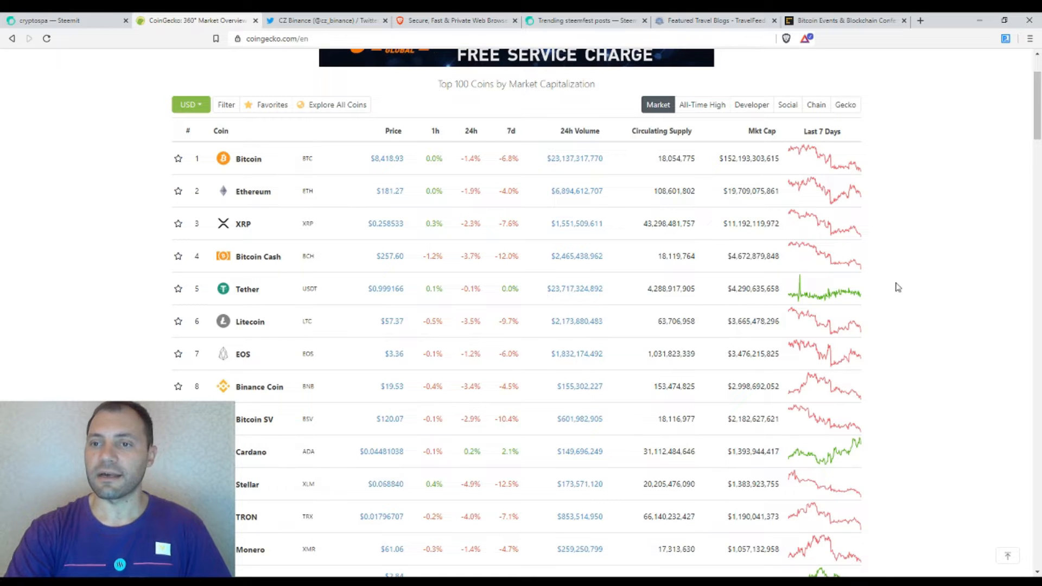
{"action": "mouse_move", "coordinate": [913, 282]}
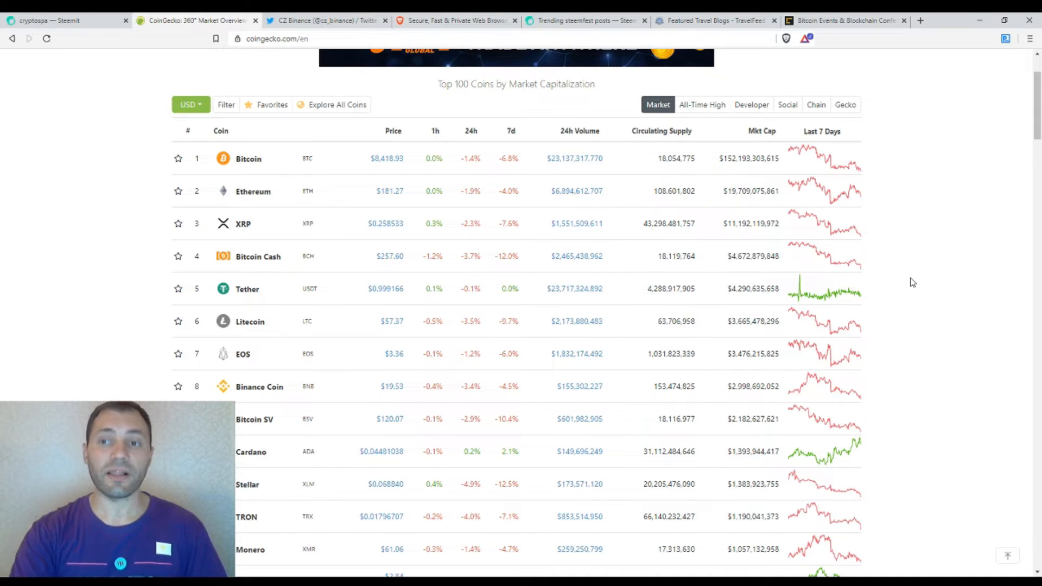
{"action": "mouse_move", "coordinate": [909, 248]}
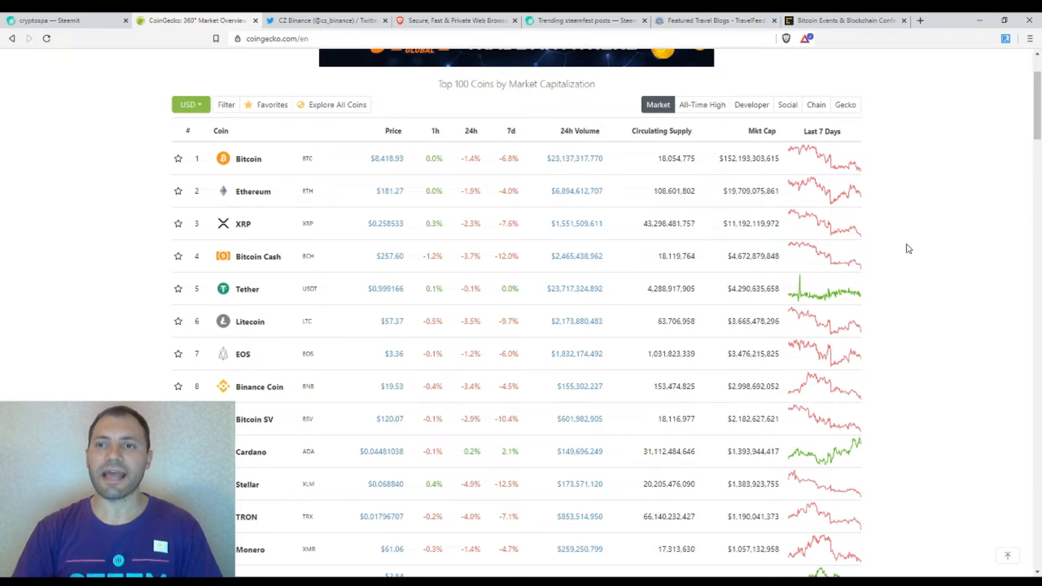
{"action": "scroll", "scroll_direction": "up", "scroll_amount": 3}
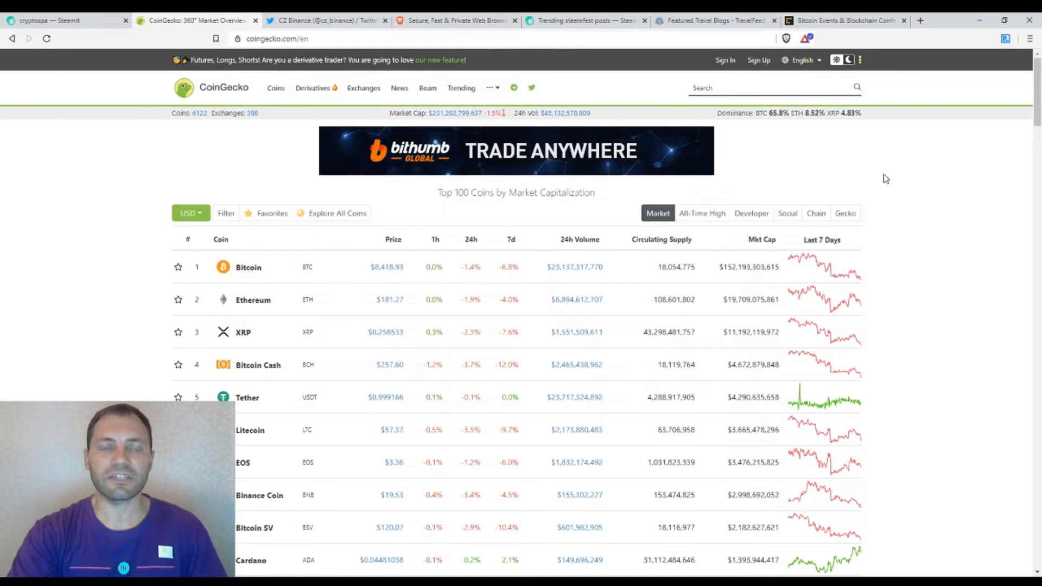
Read CZ Binance's tweet linking the Wired article recommending Brave as a Chrome alternative.
{"action": "left_click", "coordinate": [326, 20]}
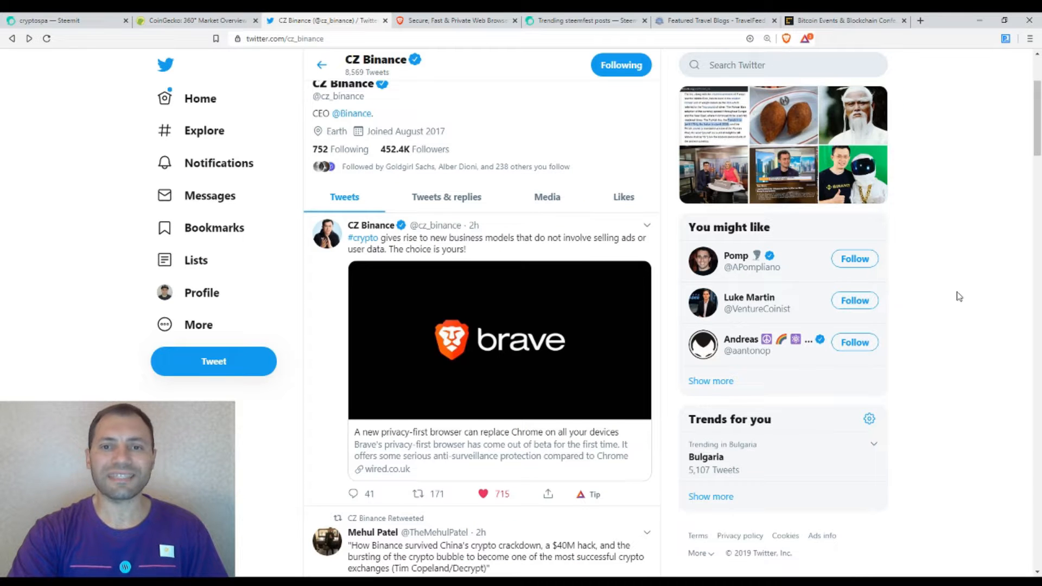
{"action": "scroll", "scroll_direction": "down", "scroll_amount": 3}
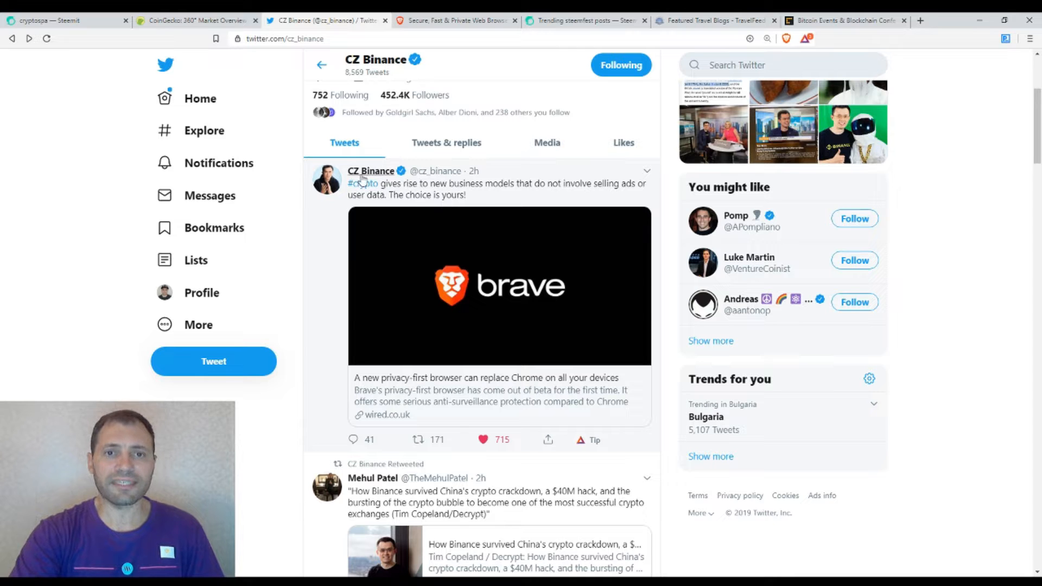
{"action": "mouse_move", "coordinate": [370, 171]}
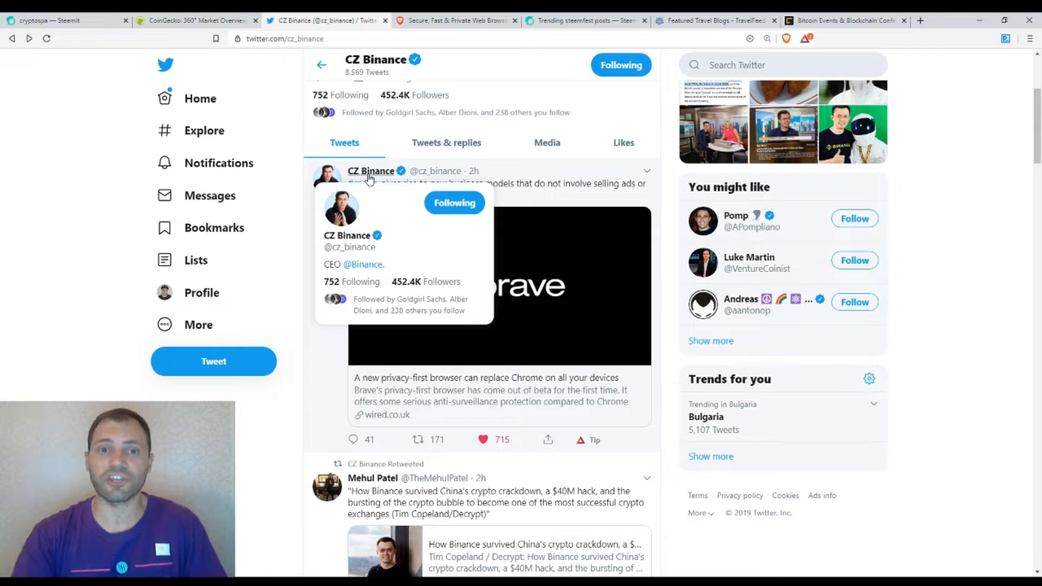
{"action": "mouse_move", "coordinate": [977, 280]}
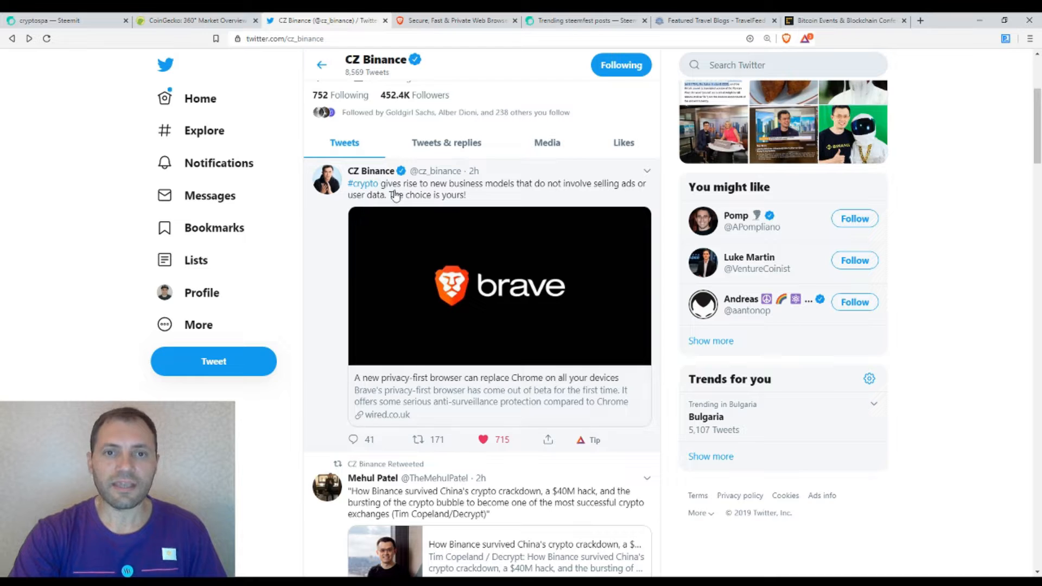
{"action": "mouse_move", "coordinate": [522, 192]}
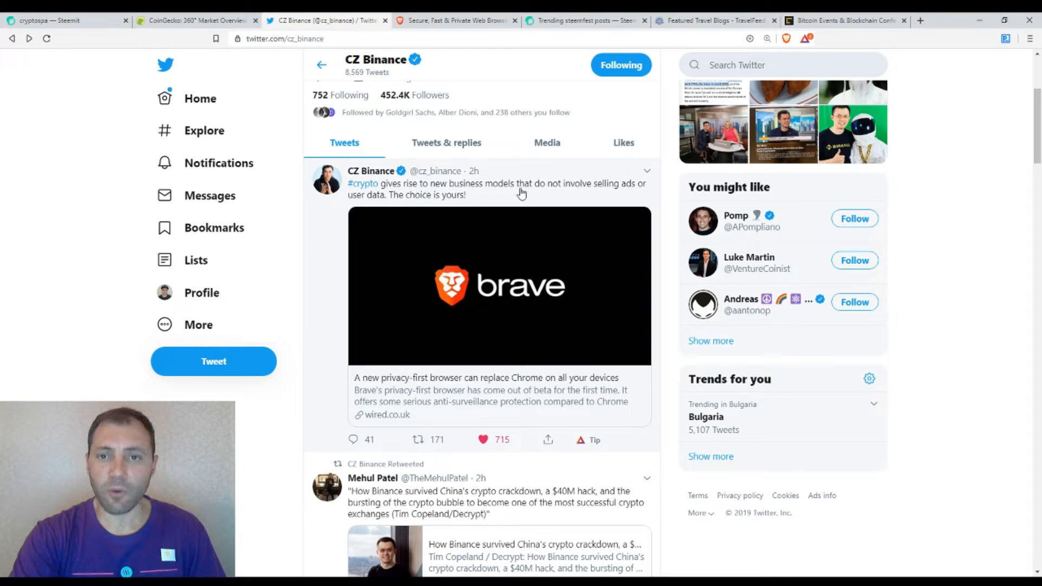
{"action": "mouse_move", "coordinate": [635, 194]}
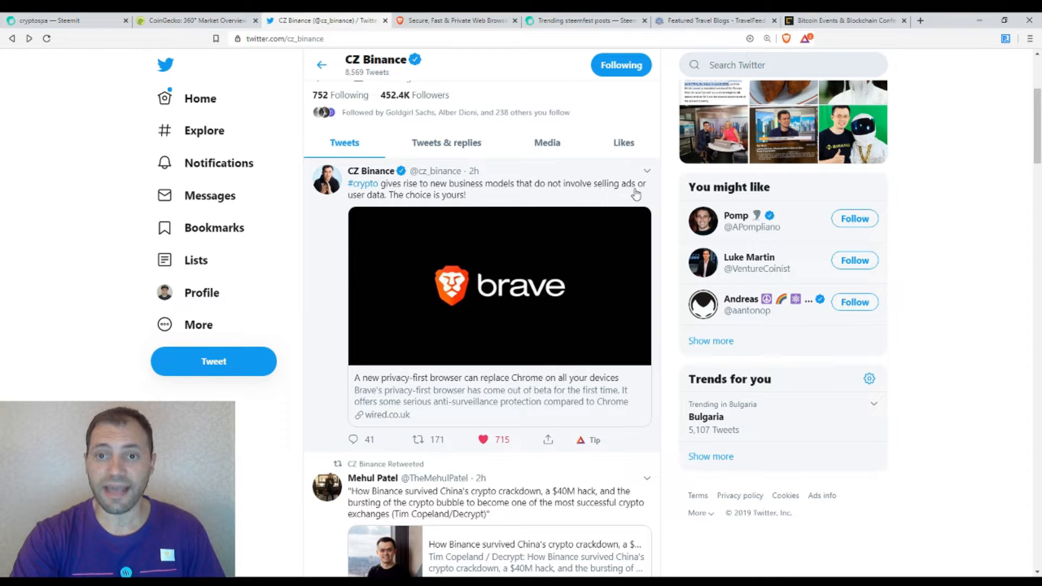
{"action": "mouse_move", "coordinate": [379, 203]}
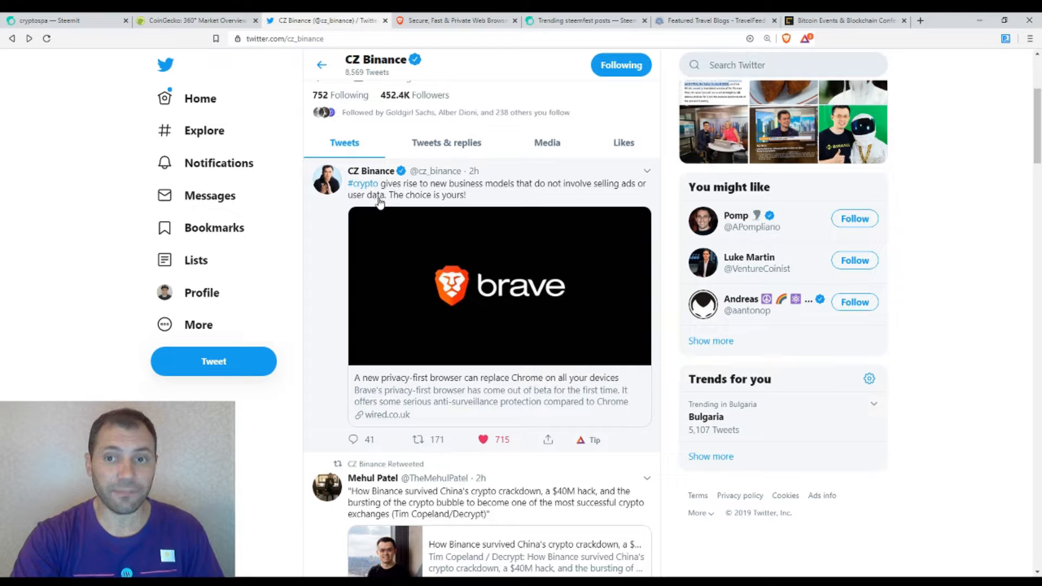
{"action": "mouse_move", "coordinate": [420, 197]}
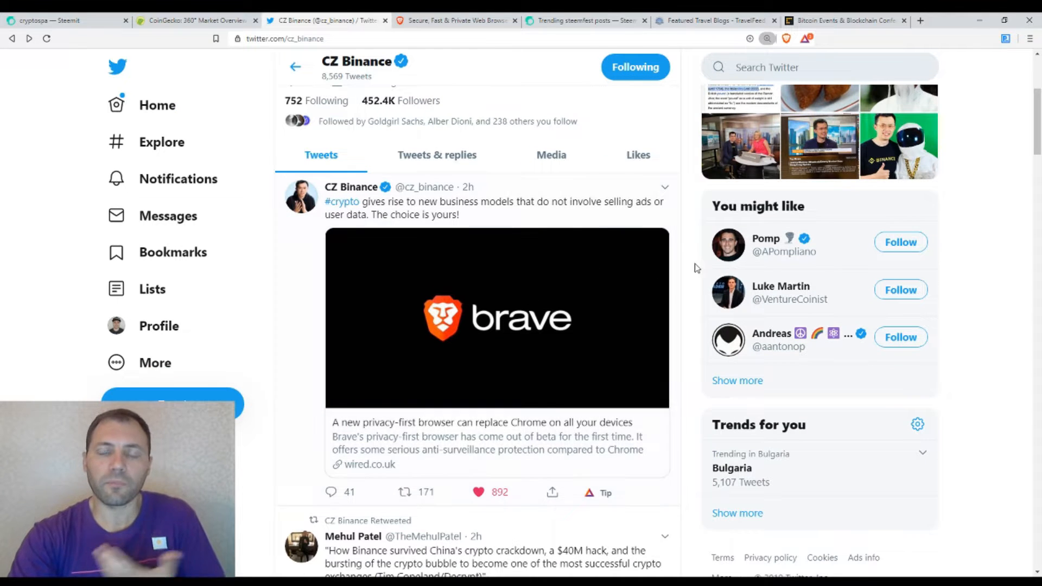
{"action": "scroll", "scroll_direction": "down", "scroll_amount": 3}
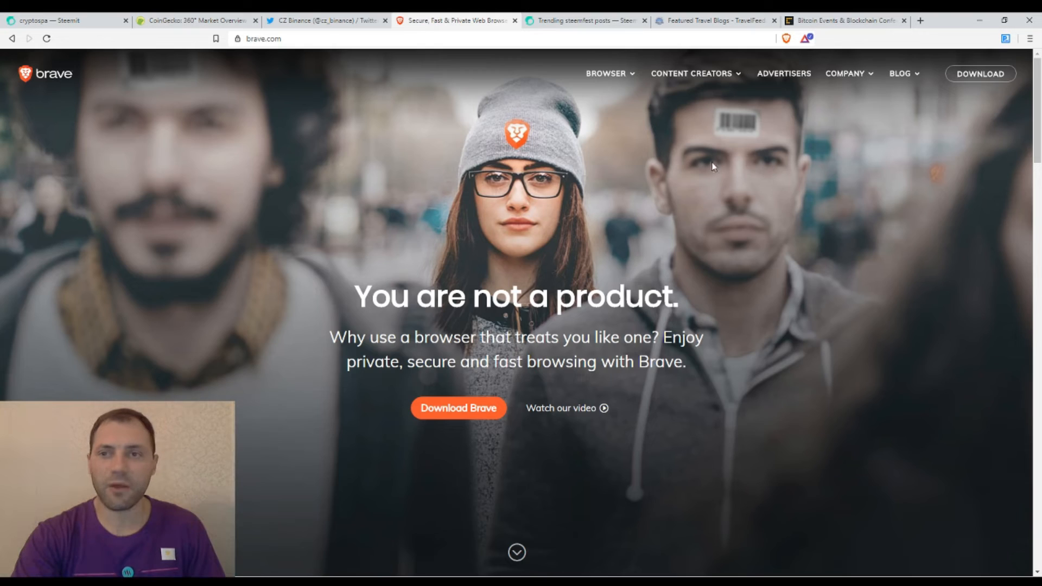
{"action": "mouse_move", "coordinate": [519, 261]}
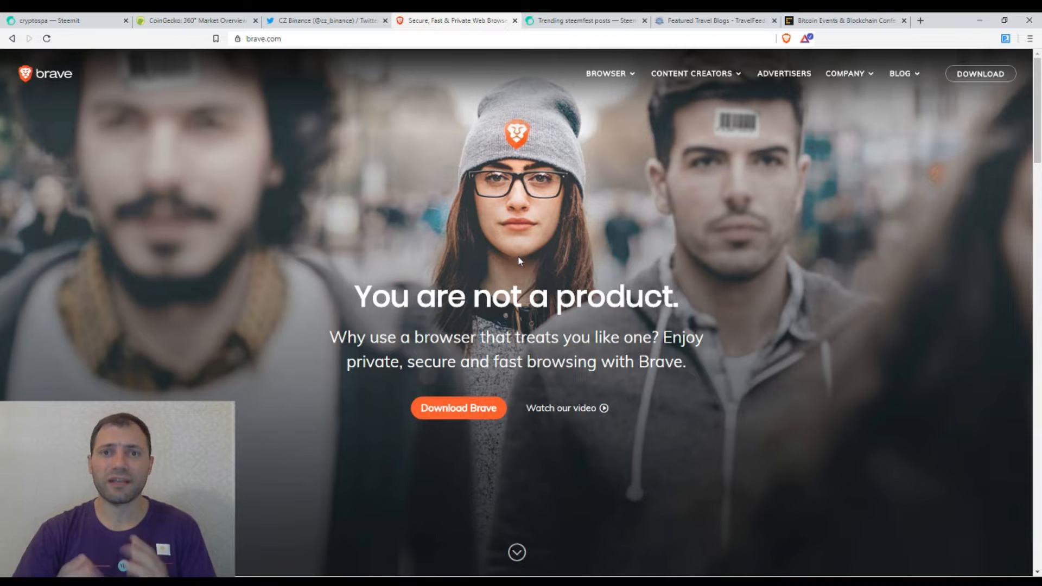
{"action": "mouse_move", "coordinate": [512, 226]}
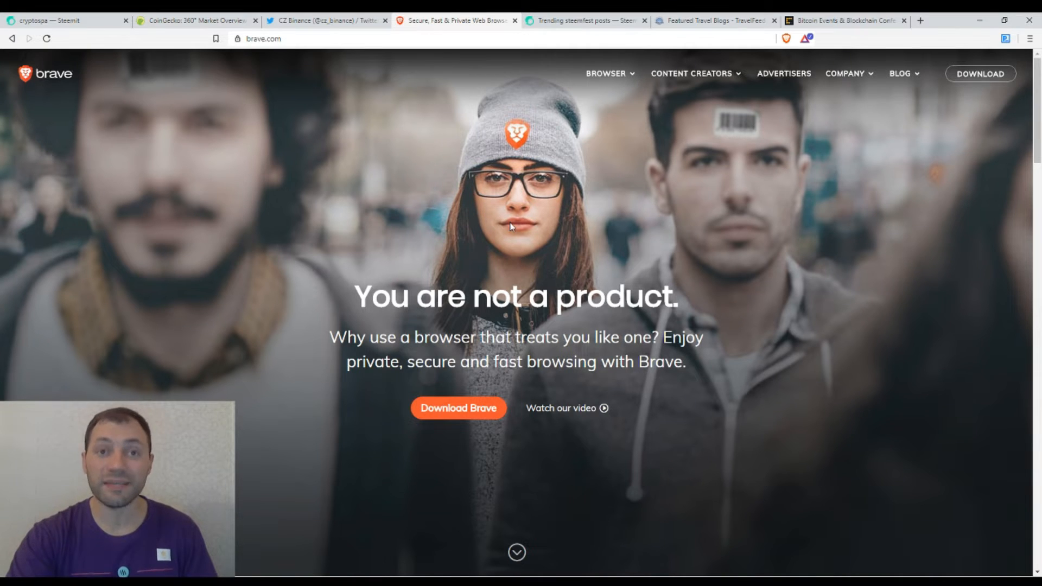
Return to CZ Binance's Brave tweet on Twitter and click twice on the page.
{"action": "left_click", "coordinate": [326, 20]}
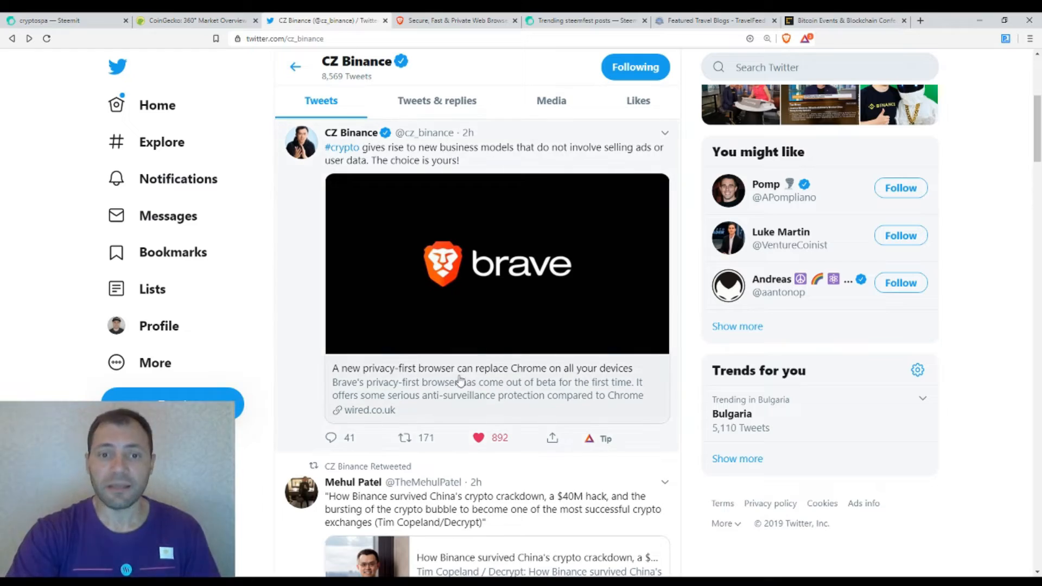
{"action": "mouse_move", "coordinate": [462, 308]}
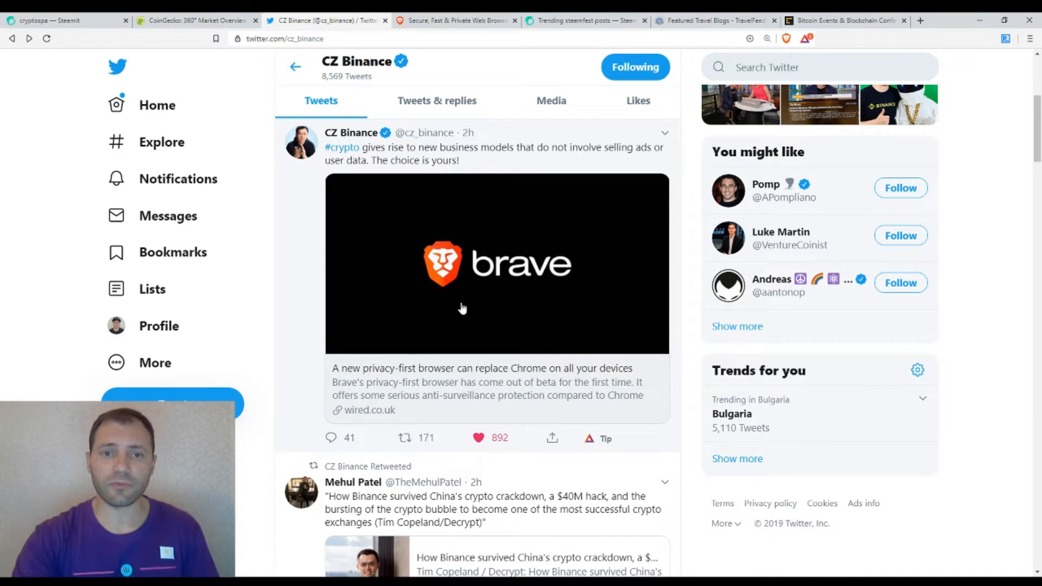
{"action": "left_click", "coordinate": [476, 438]}
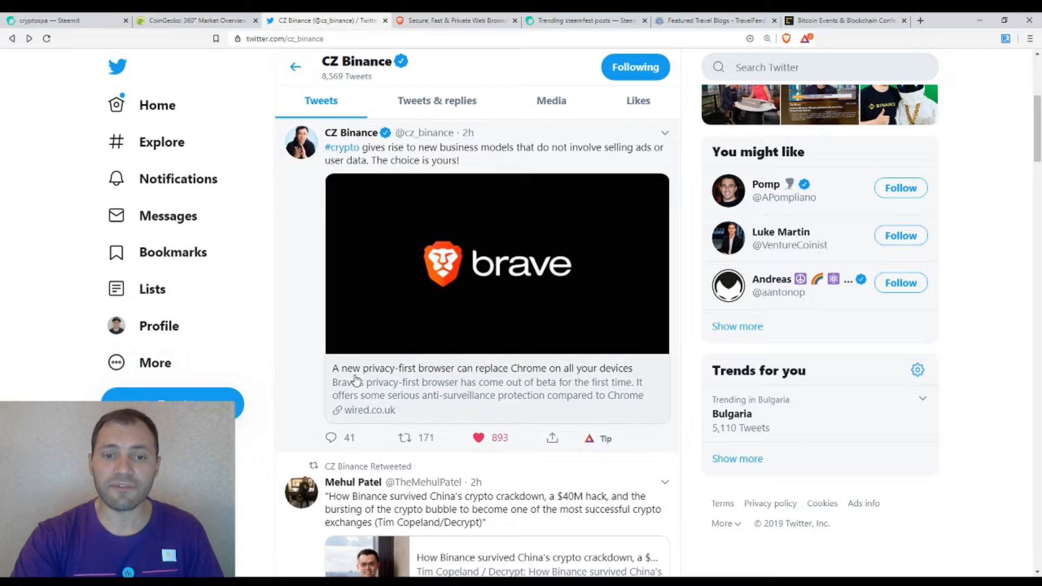
{"action": "mouse_move", "coordinate": [439, 379]}
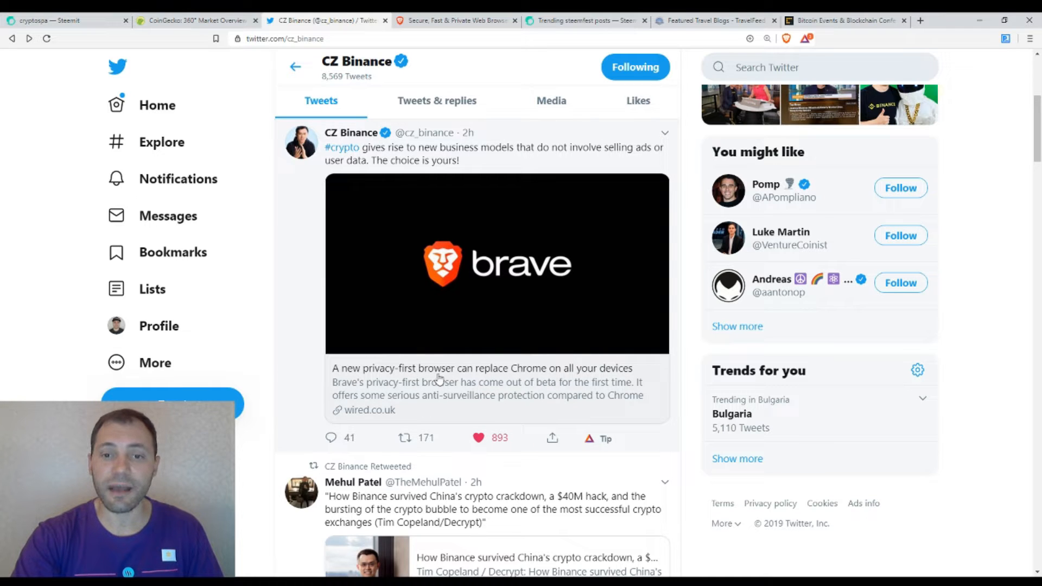
{"action": "mouse_move", "coordinate": [529, 379]}
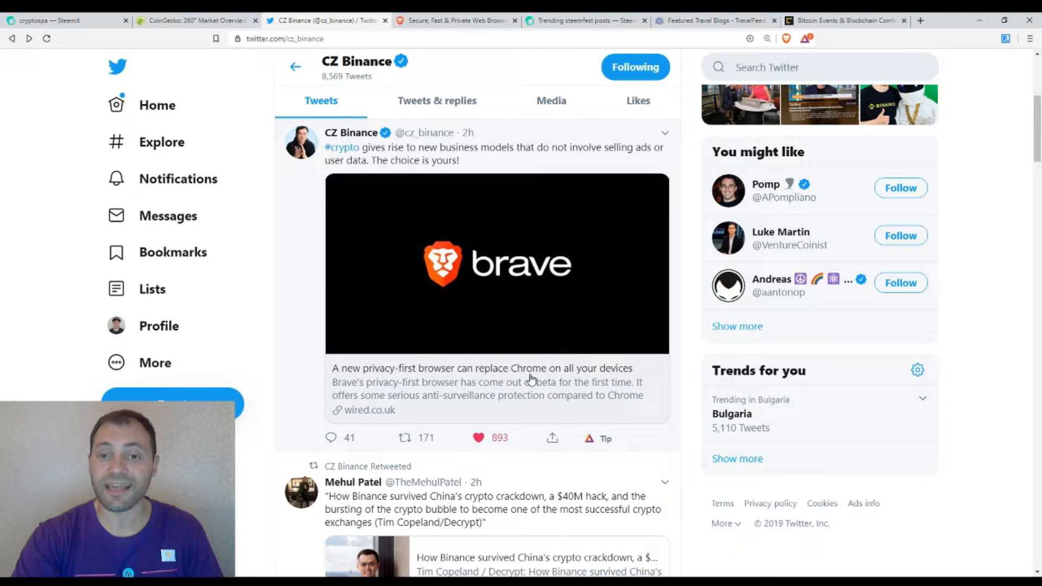
{"action": "mouse_move", "coordinate": [651, 381]}
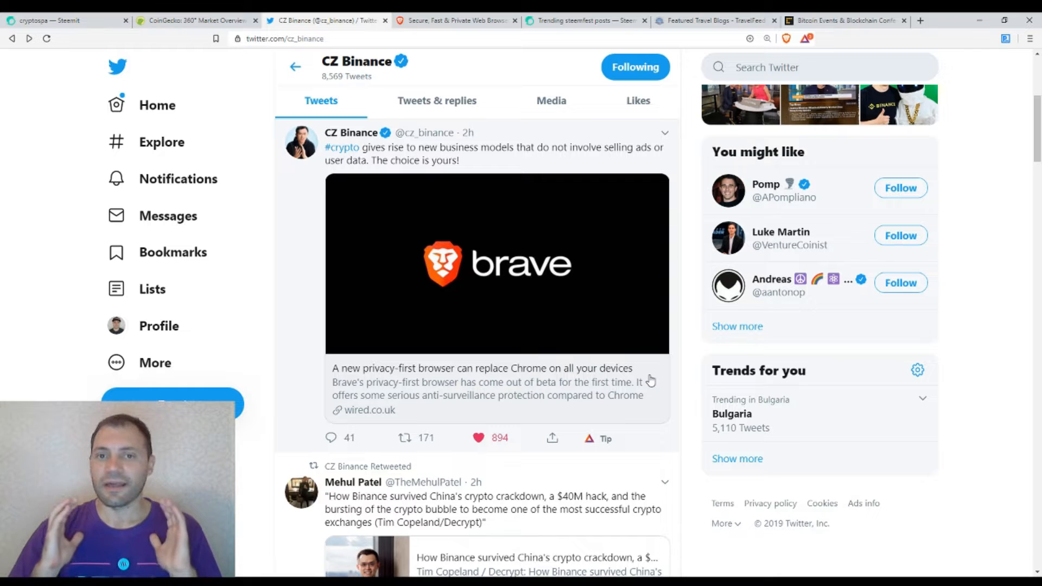
{"action": "left_click", "coordinate": [476, 438]}
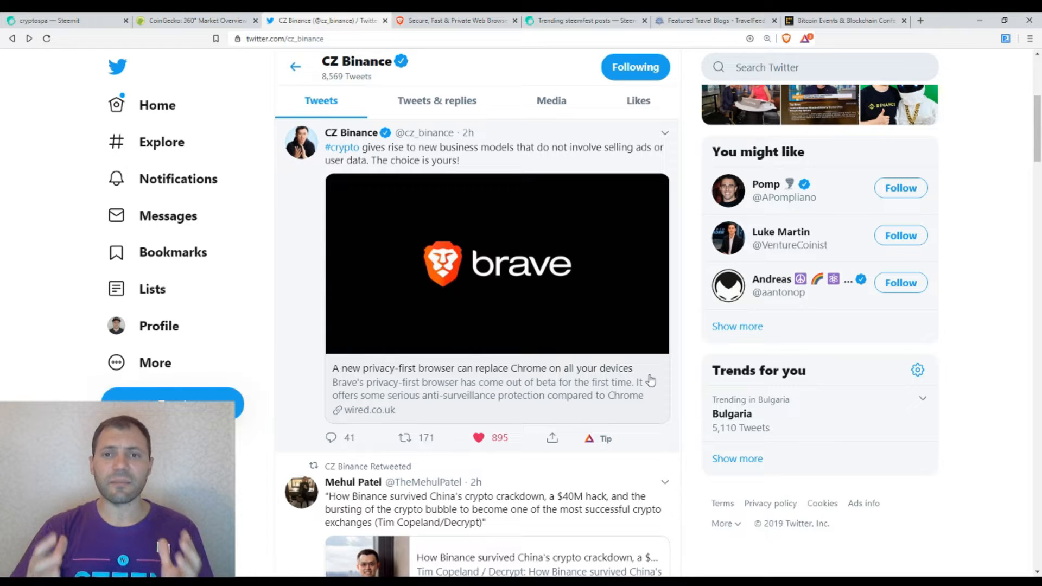
{"action": "mouse_move", "coordinate": [429, 188]}
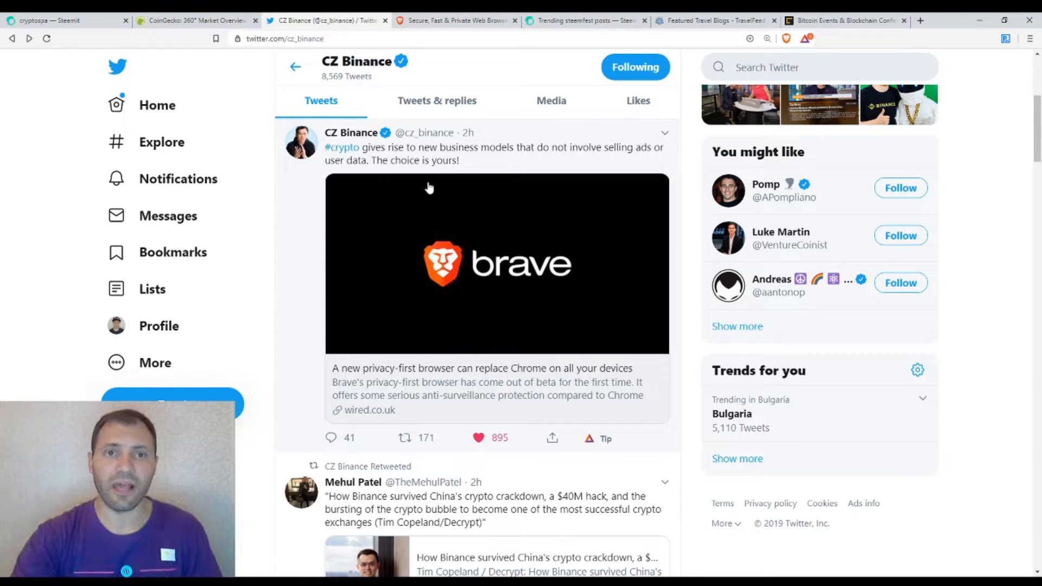
Scroll CoinGecko's coin rankings past rank-30 Basic Attention Token and Dogecoin to about rank 40.
{"action": "left_click", "coordinate": [195, 20]}
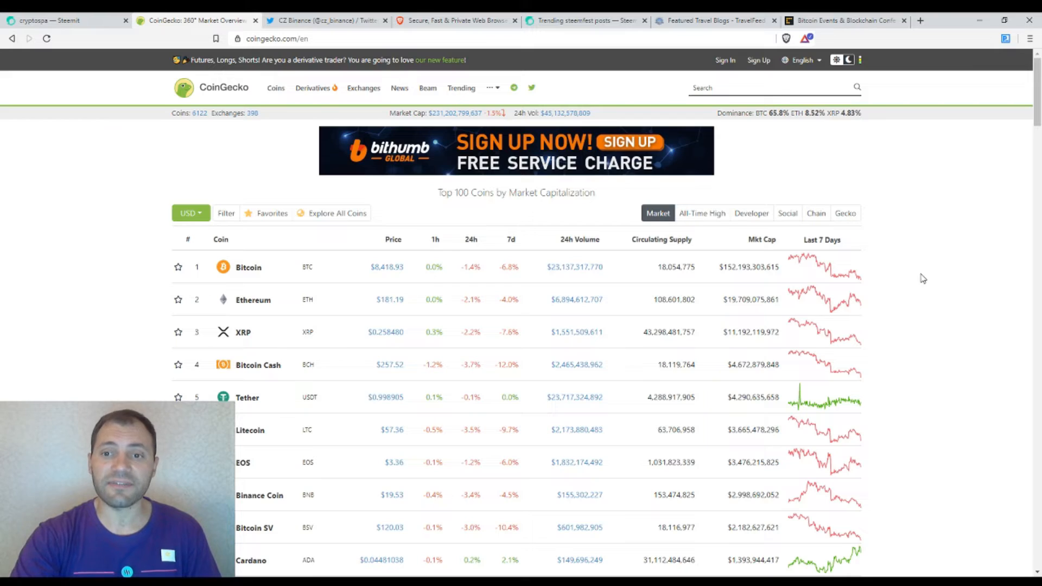
{"action": "scroll", "scroll_direction": "down", "scroll_amount": 3}
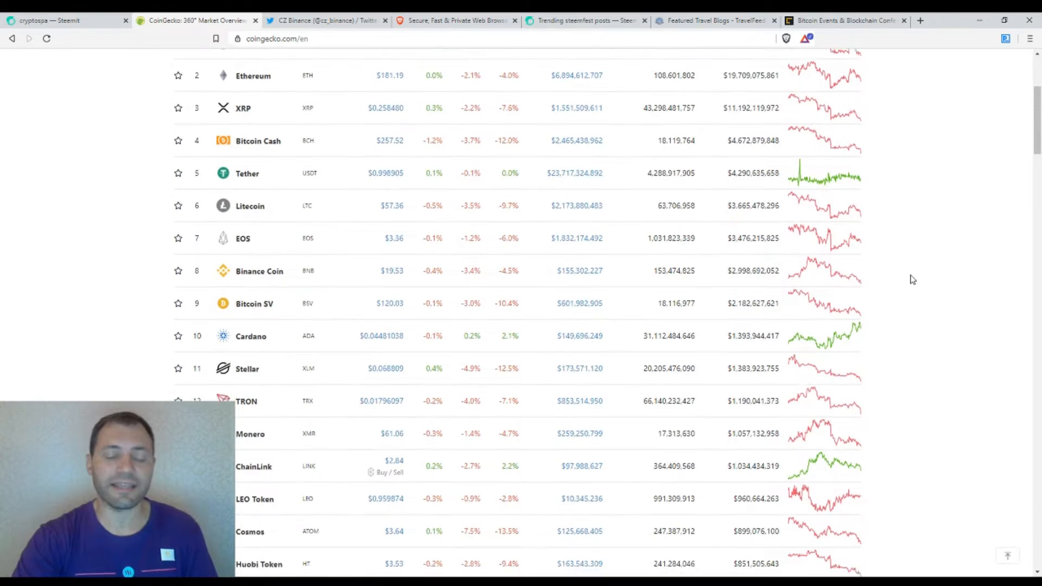
{"action": "scroll", "scroll_direction": "down", "scroll_amount": 3}
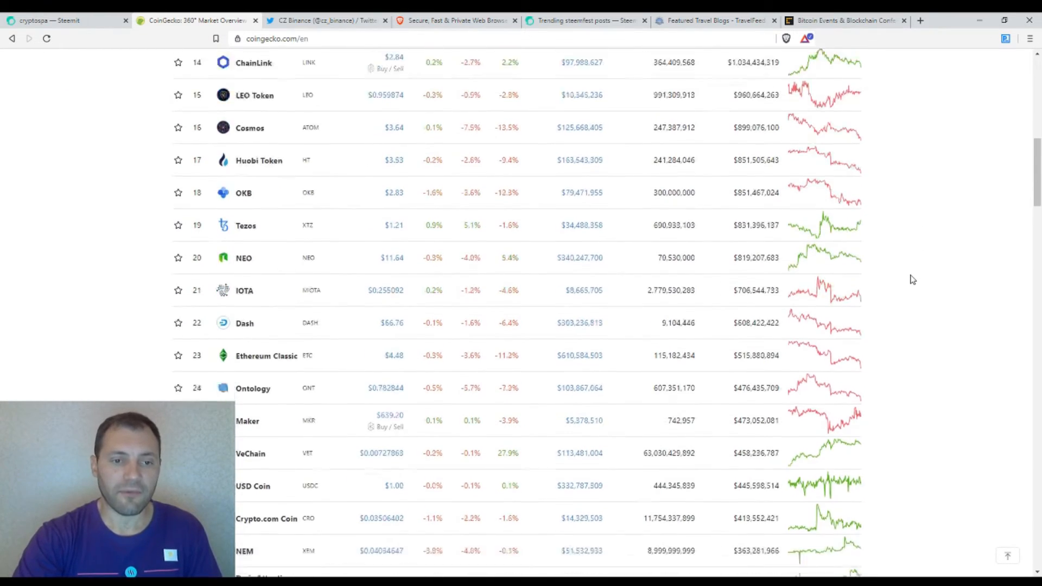
{"action": "scroll", "scroll_direction": "down", "scroll_amount": 3}
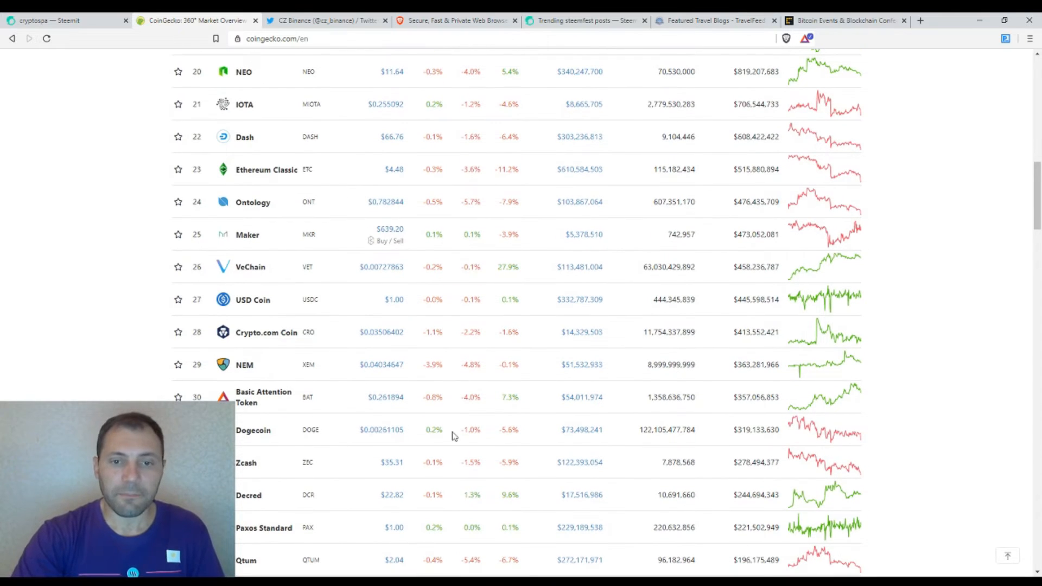
{"action": "mouse_move", "coordinate": [710, 414]}
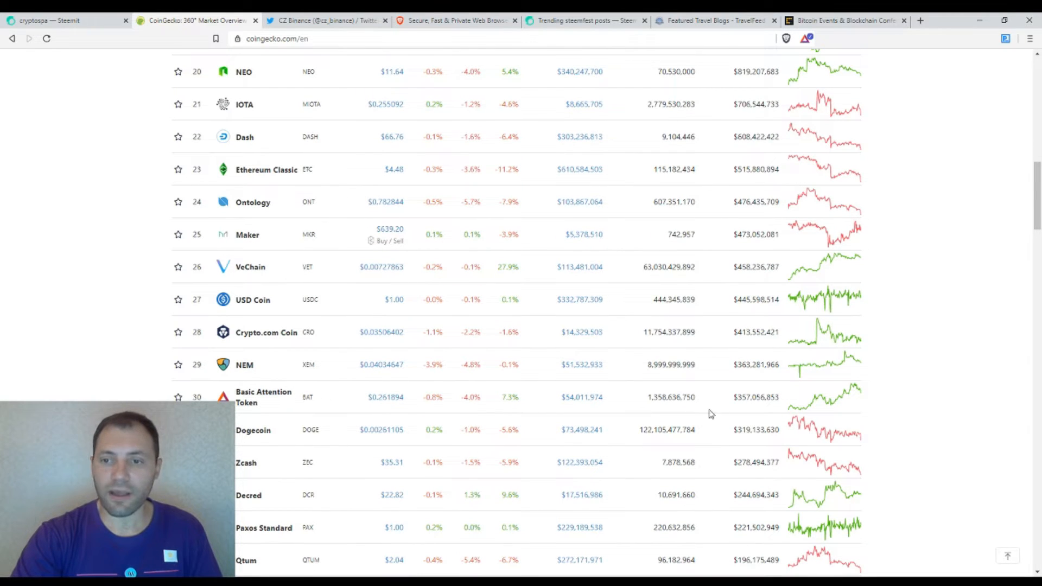
{"action": "mouse_move", "coordinate": [510, 397]}
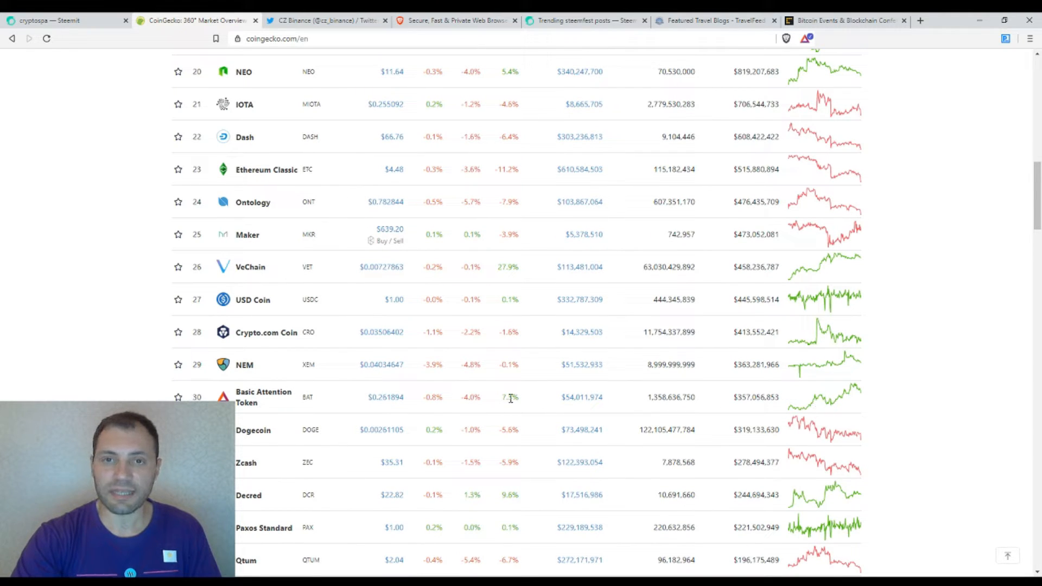
{"action": "scroll", "scroll_direction": "down", "scroll_amount": 3}
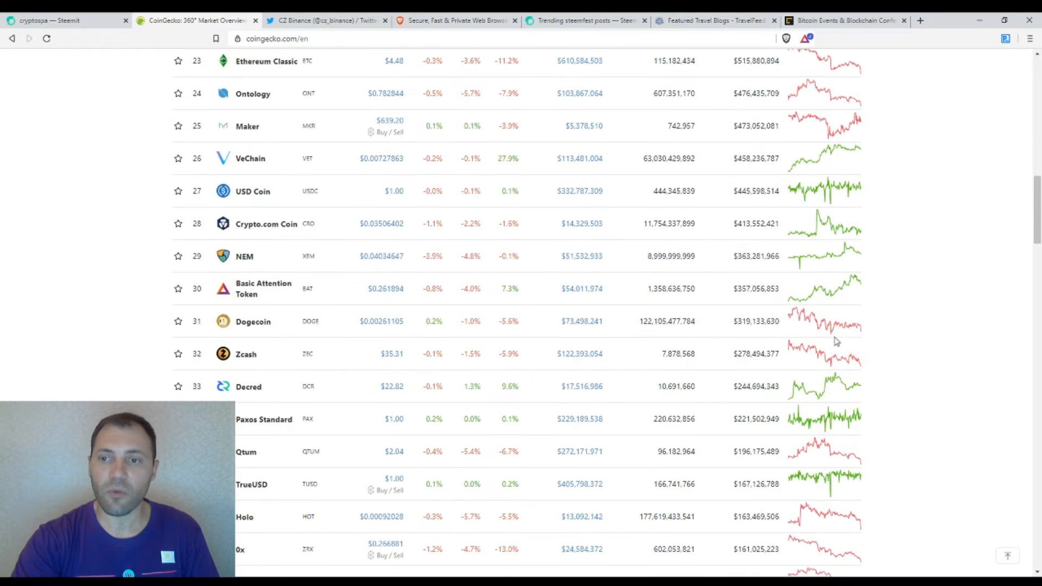
{"action": "mouse_move", "coordinate": [512, 299]}
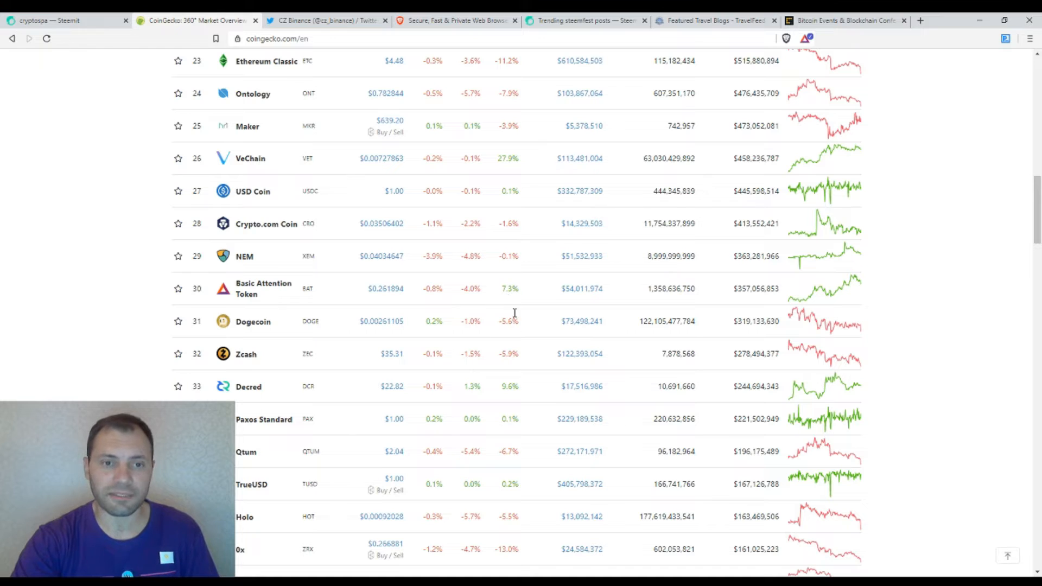
{"action": "mouse_move", "coordinate": [264, 288]}
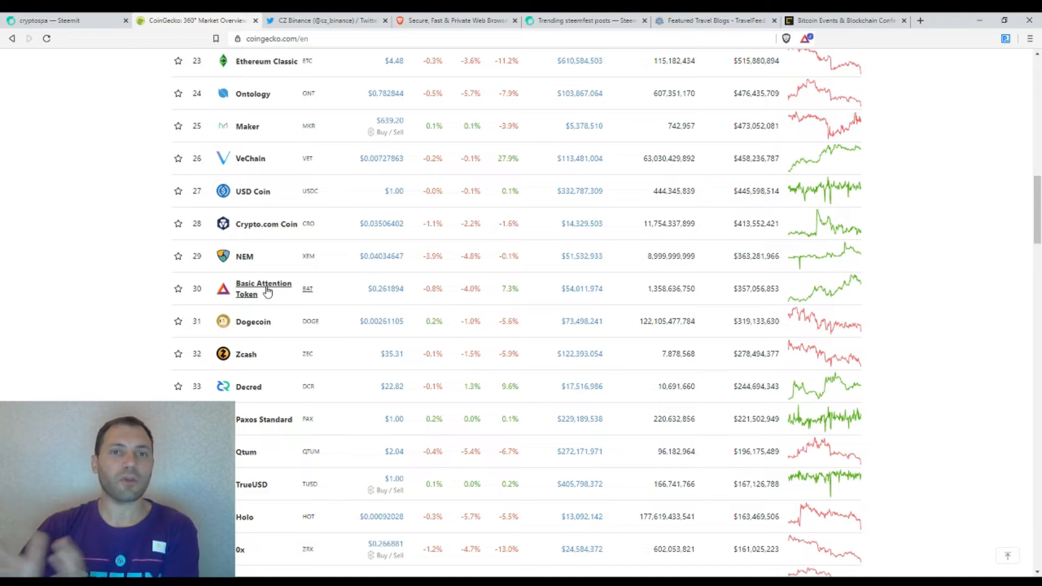
{"action": "mouse_move", "coordinate": [827, 299]}
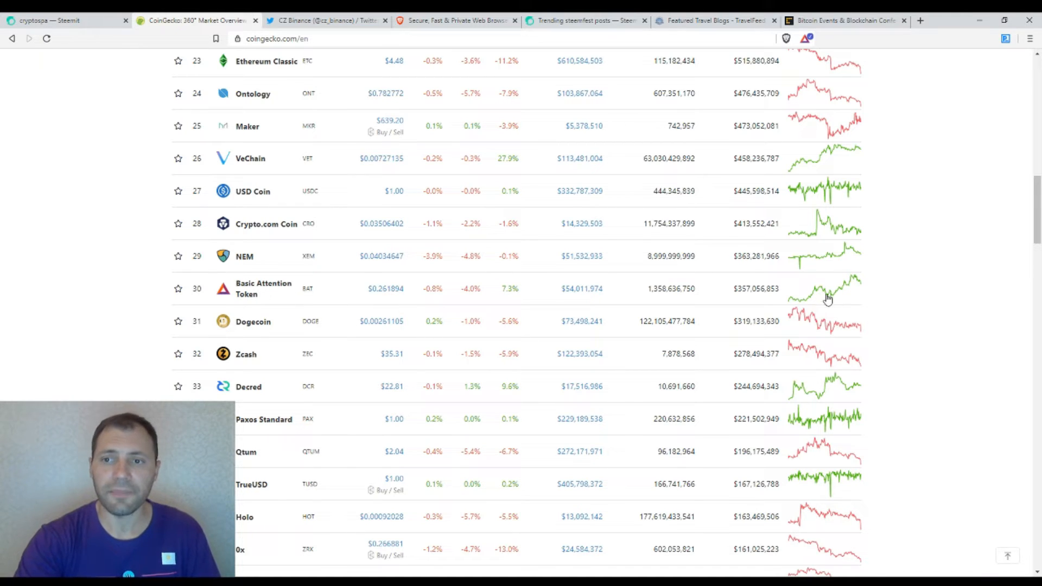
{"action": "mouse_move", "coordinate": [263, 288]}
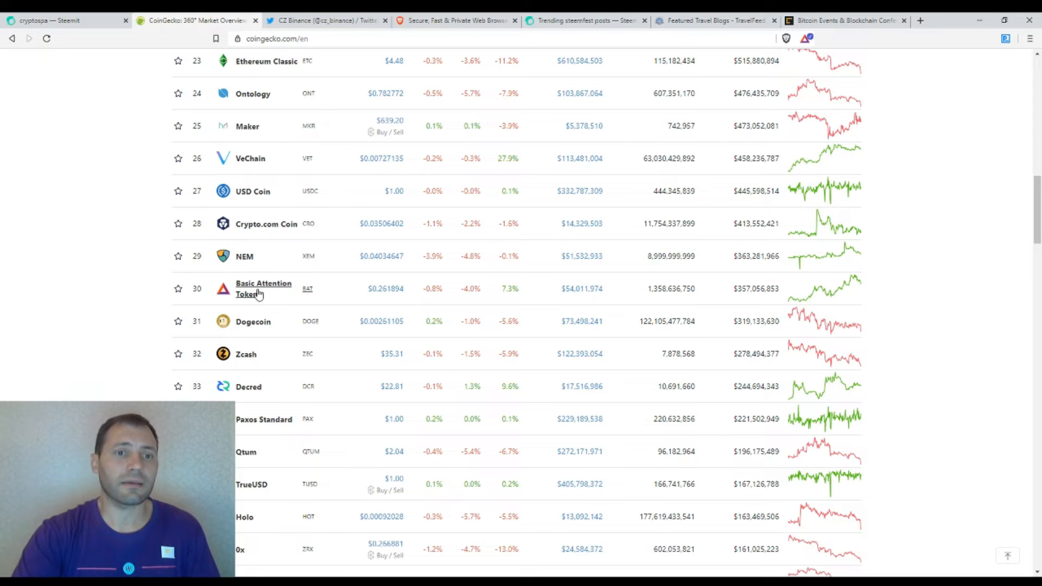
{"action": "mouse_move", "coordinate": [296, 247]}
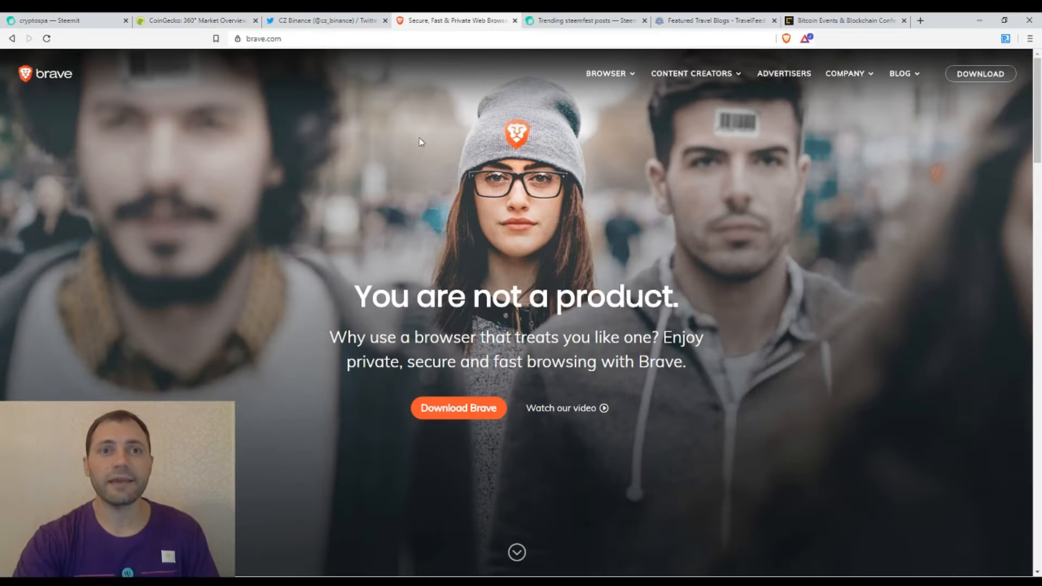
{"action": "mouse_move", "coordinate": [305, 38]}
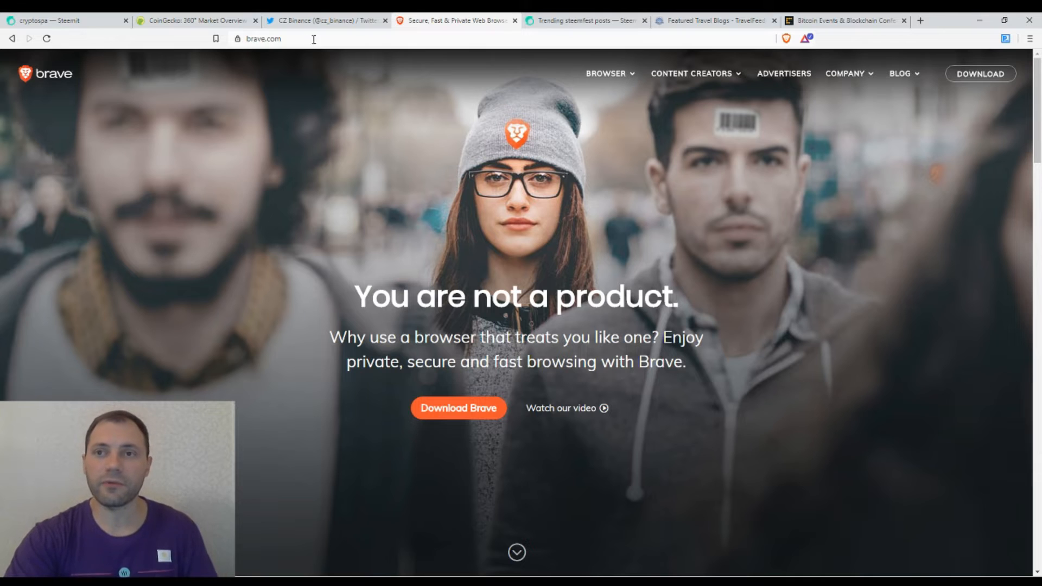
{"action": "mouse_move", "coordinate": [653, 239]}
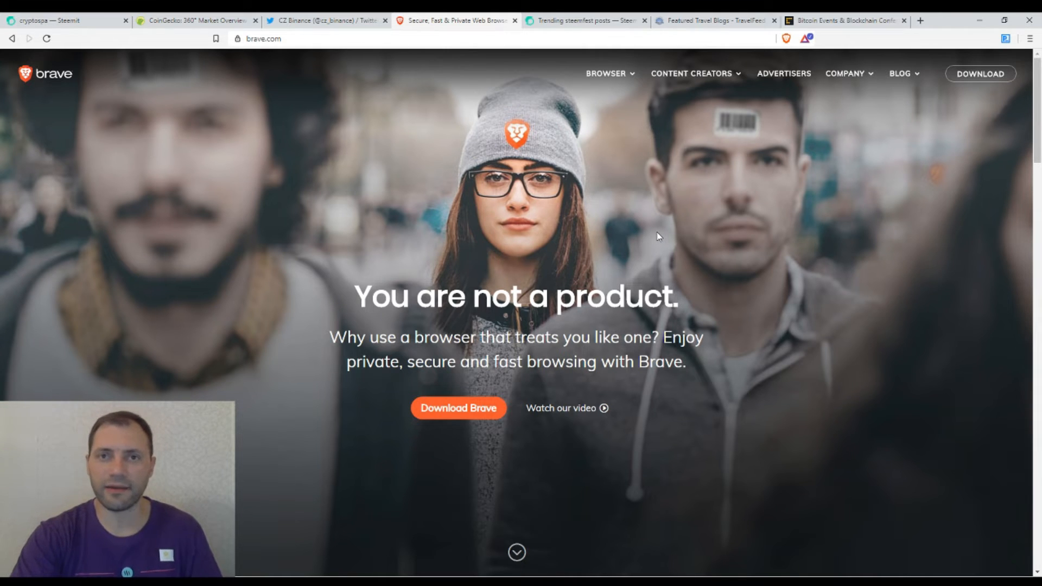
{"action": "mouse_move", "coordinate": [617, 136]}
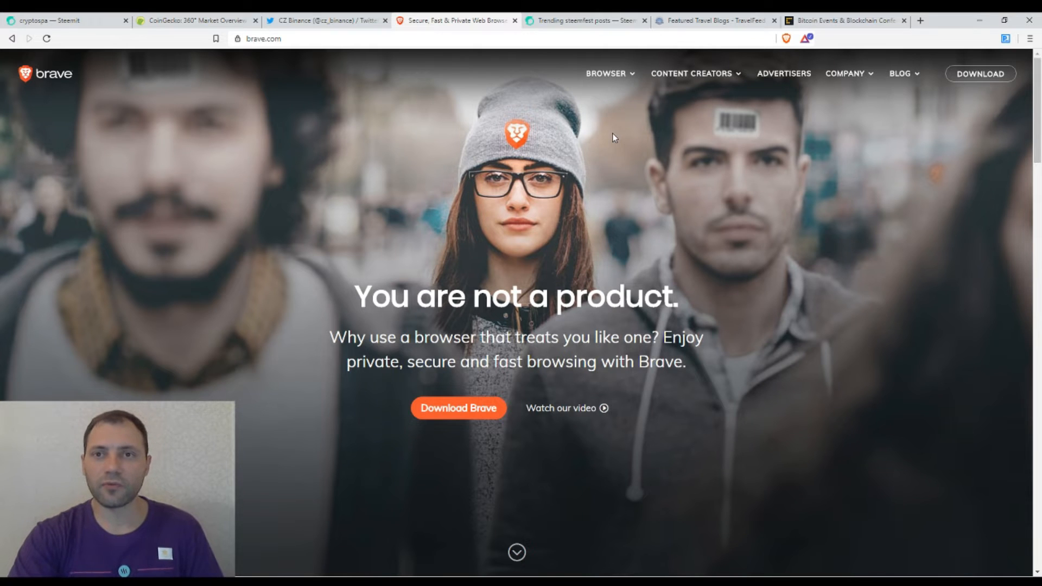
Show trending SteemFest posts from the top, led by 'My Initial Thoughts Of Steemfest 4 & Steem'.
{"action": "left_click", "coordinate": [585, 20]}
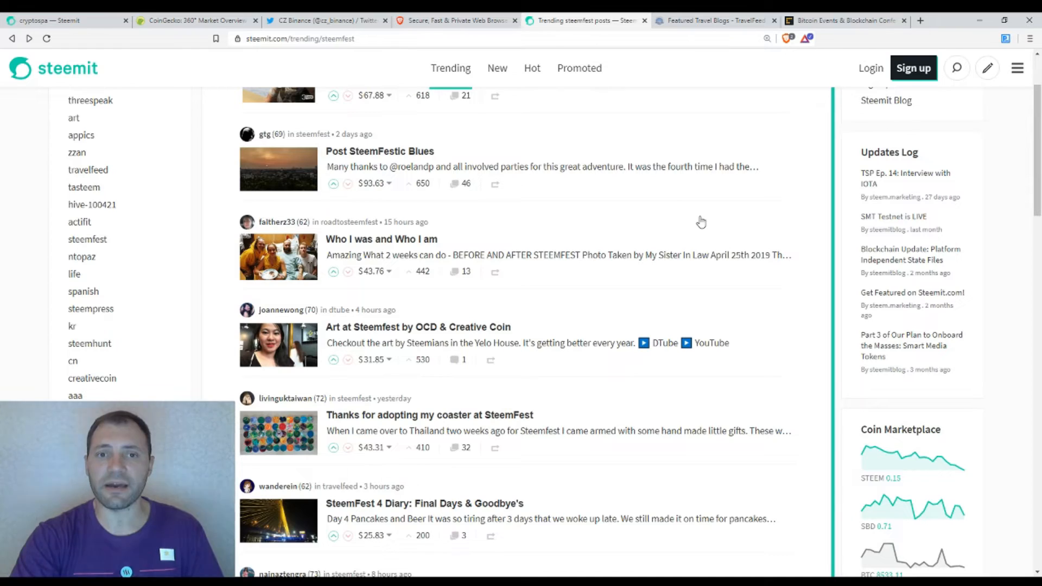
{"action": "scroll", "scroll_direction": "up", "scroll_amount": 3}
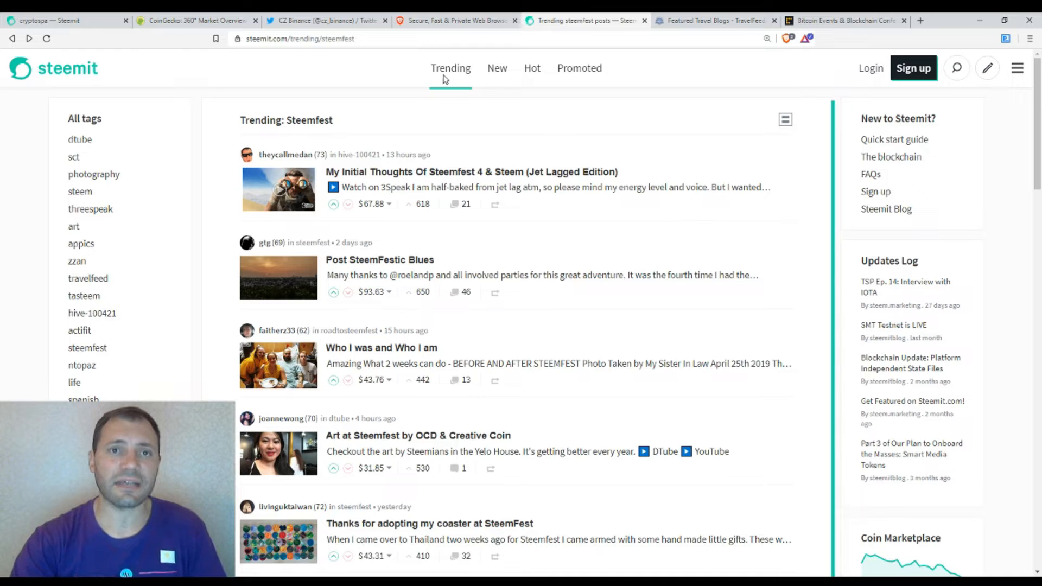
{"action": "mouse_move", "coordinate": [584, 265]}
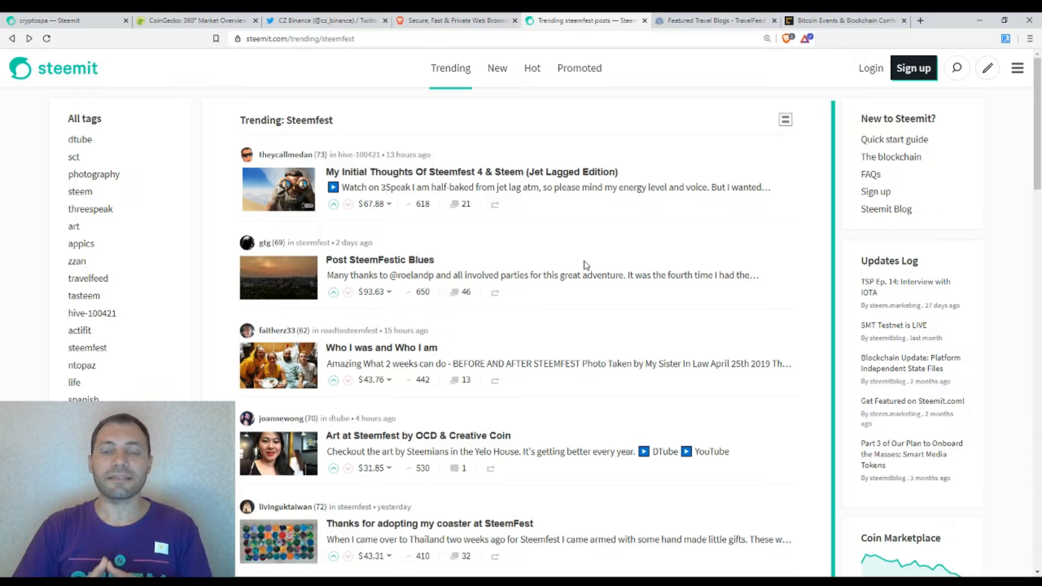
{"action": "scroll", "scroll_direction": "down", "scroll_amount": 3}
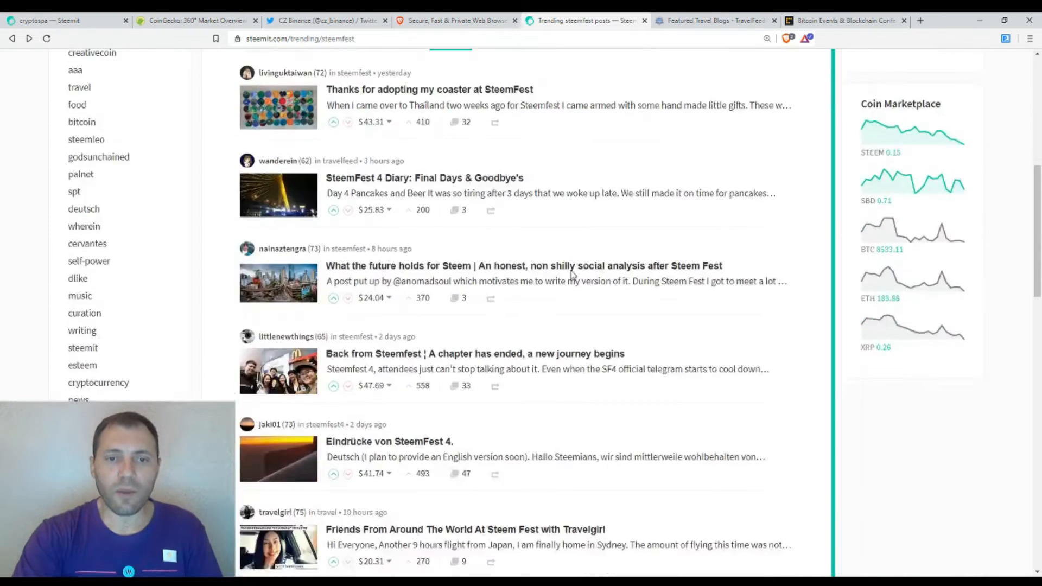
{"action": "scroll", "scroll_direction": "down", "scroll_amount": 3}
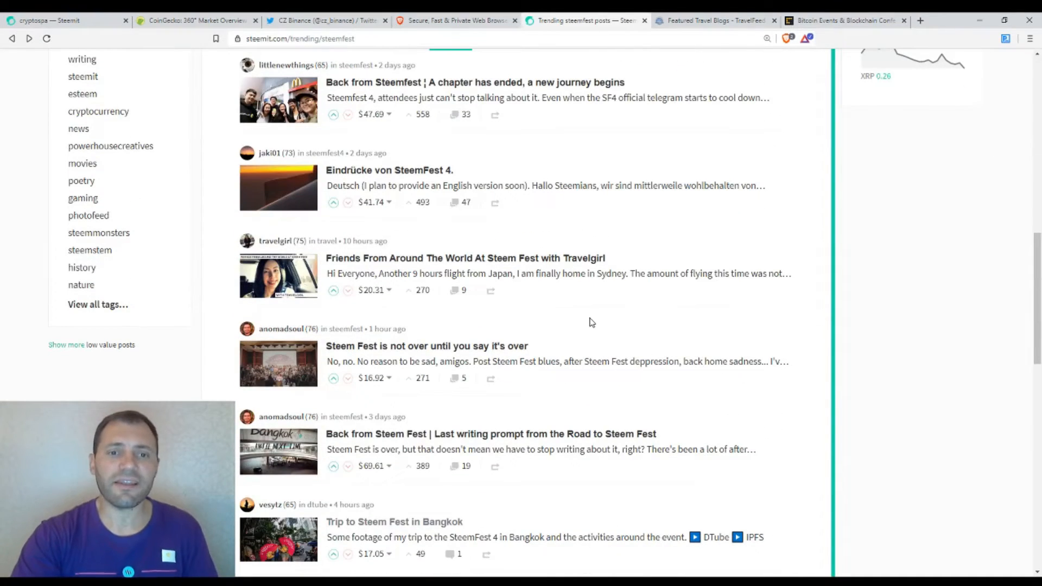
{"action": "scroll", "scroll_direction": "down", "scroll_amount": 3}
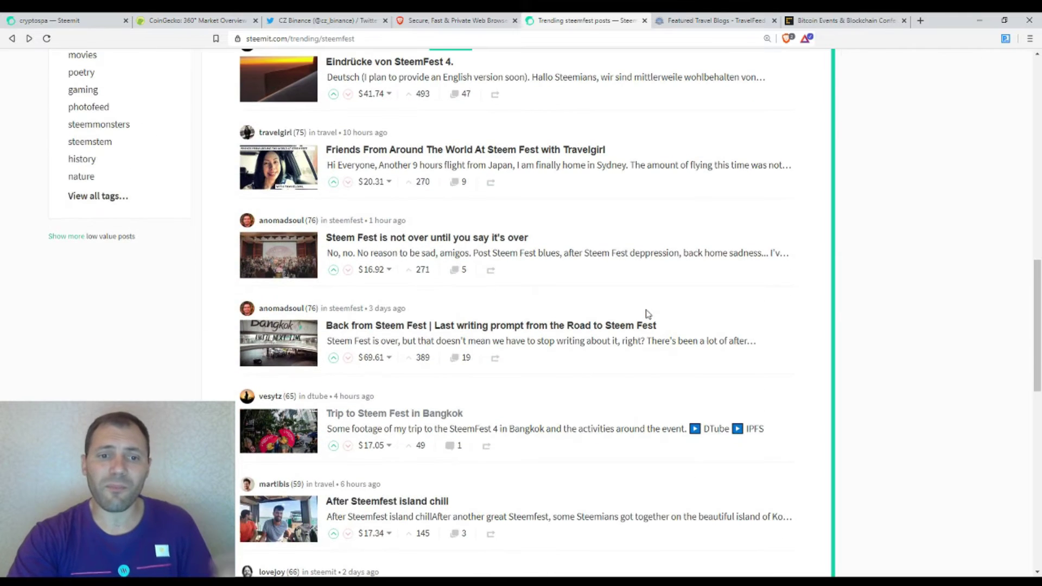
{"action": "scroll", "scroll_direction": "down", "scroll_amount": 3}
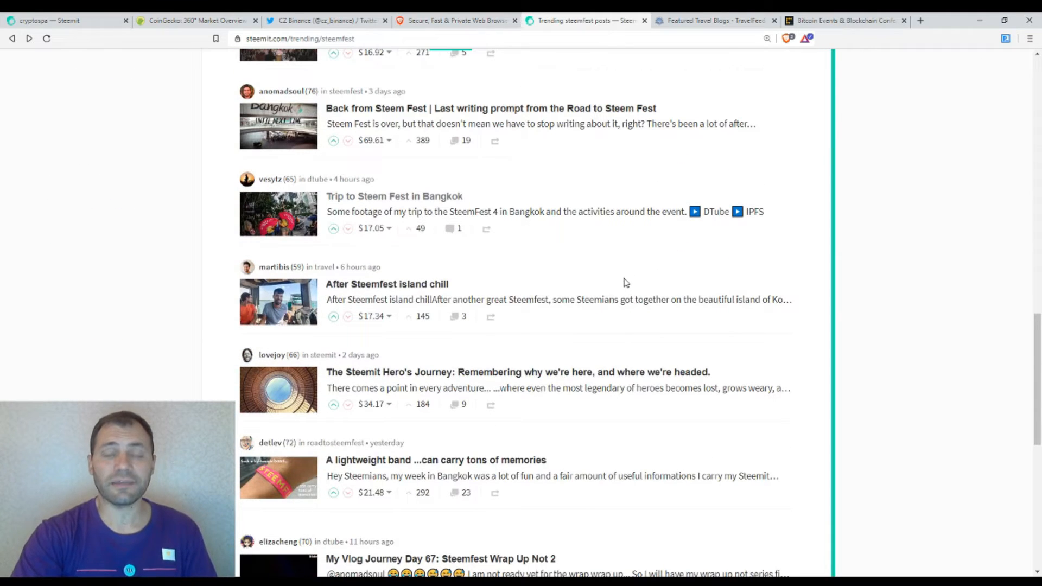
{"action": "scroll", "scroll_direction": "down", "scroll_amount": 3}
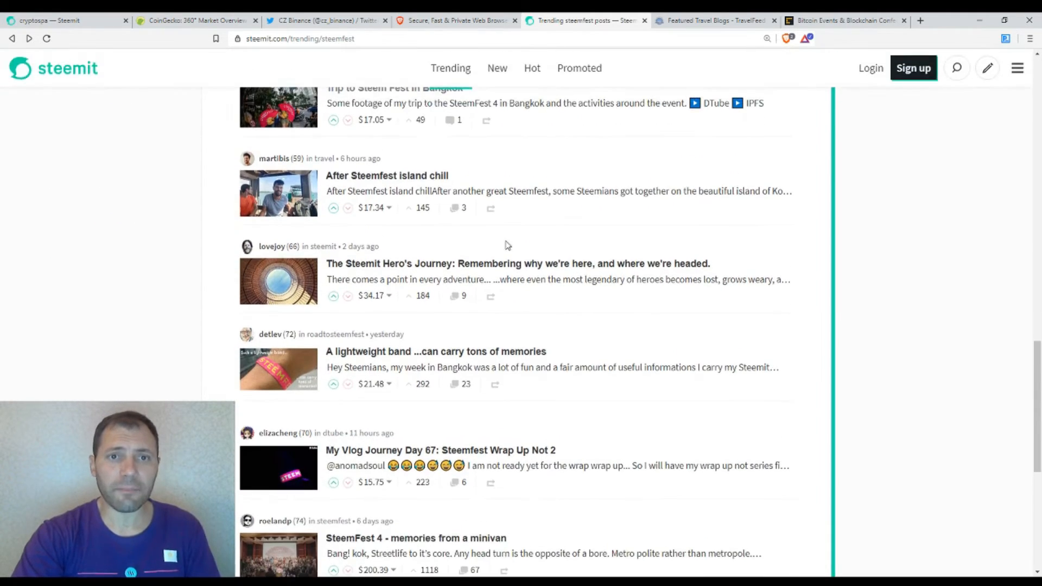
{"action": "scroll", "scroll_direction": "up", "scroll_amount": 3}
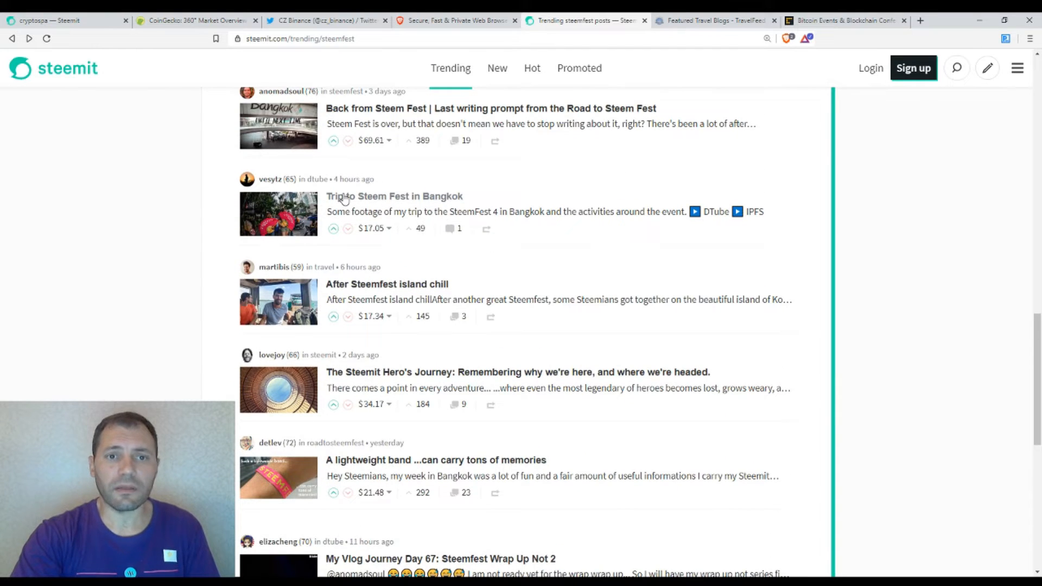
{"action": "mouse_move", "coordinate": [470, 287]}
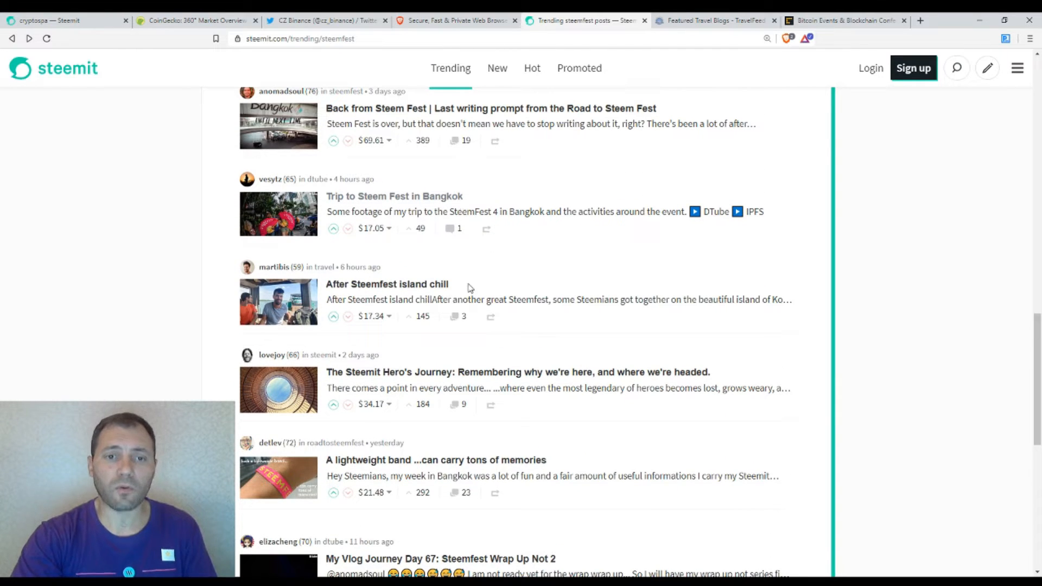
{"action": "mouse_move", "coordinate": [525, 281]}
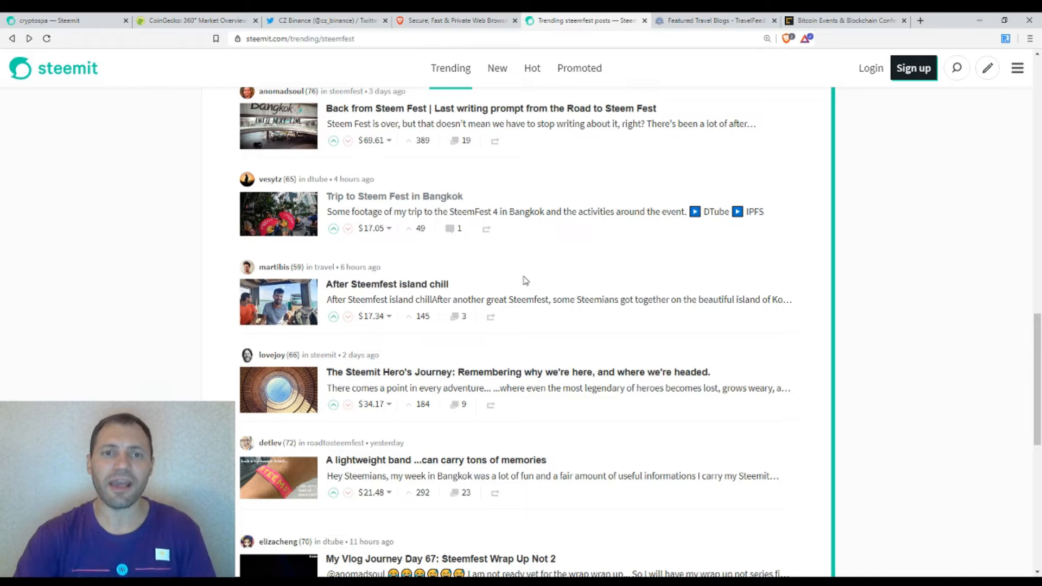
{"action": "mouse_move", "coordinate": [473, 218]}
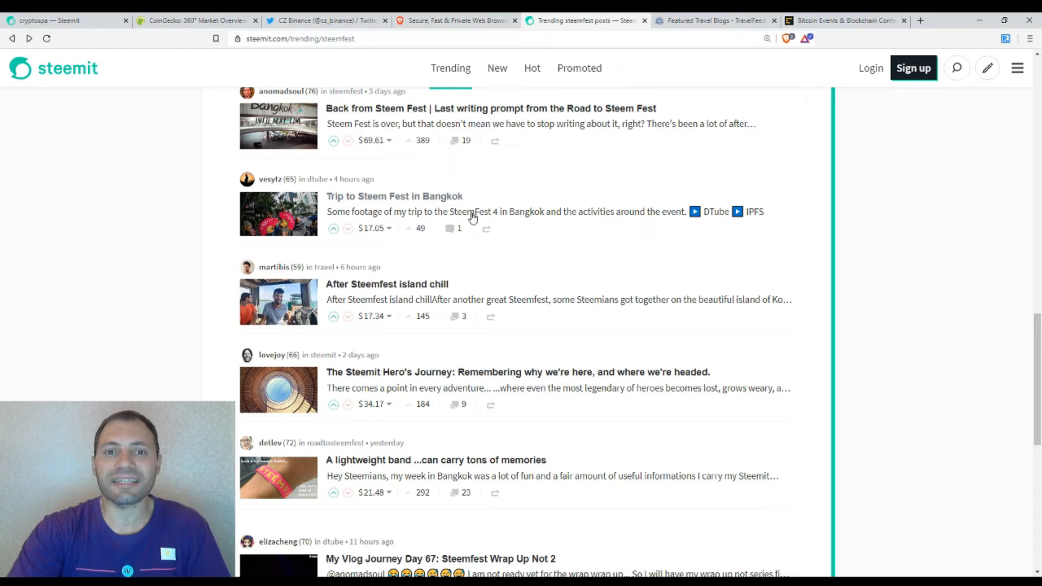
{"action": "mouse_move", "coordinate": [617, 276]}
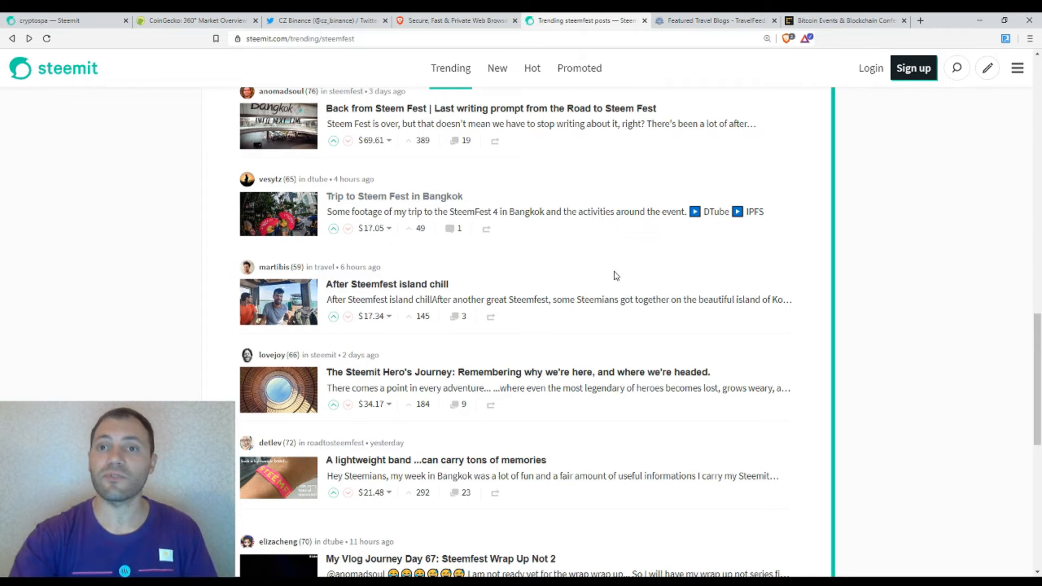
Browse TravelFeed's featured posts past 'Seeds of Community' to the 'Monte Sant'Angelo' post.
{"action": "left_click", "coordinate": [715, 21]}
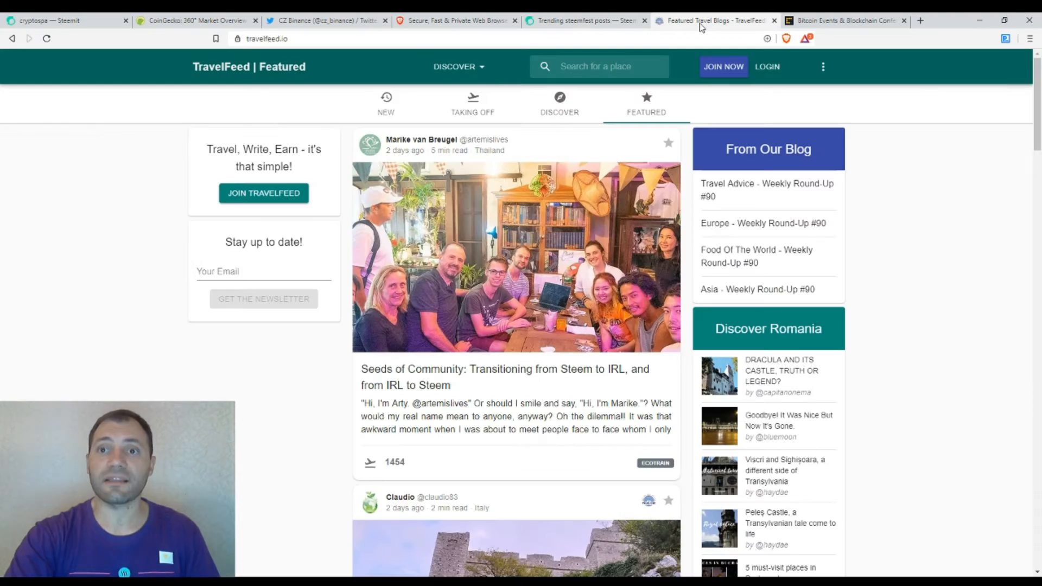
{"action": "mouse_move", "coordinate": [936, 262]}
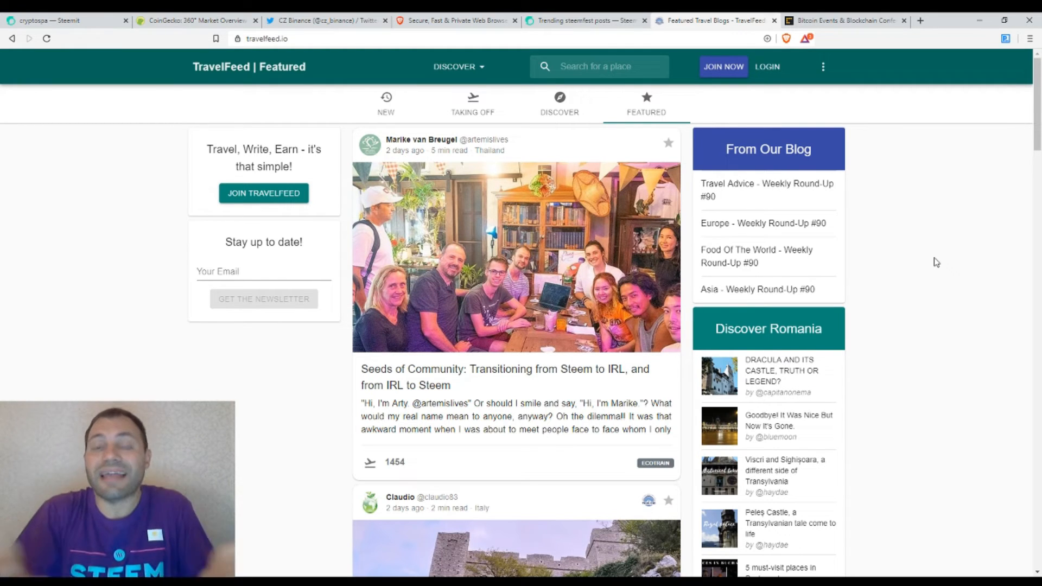
{"action": "mouse_move", "coordinate": [903, 234]}
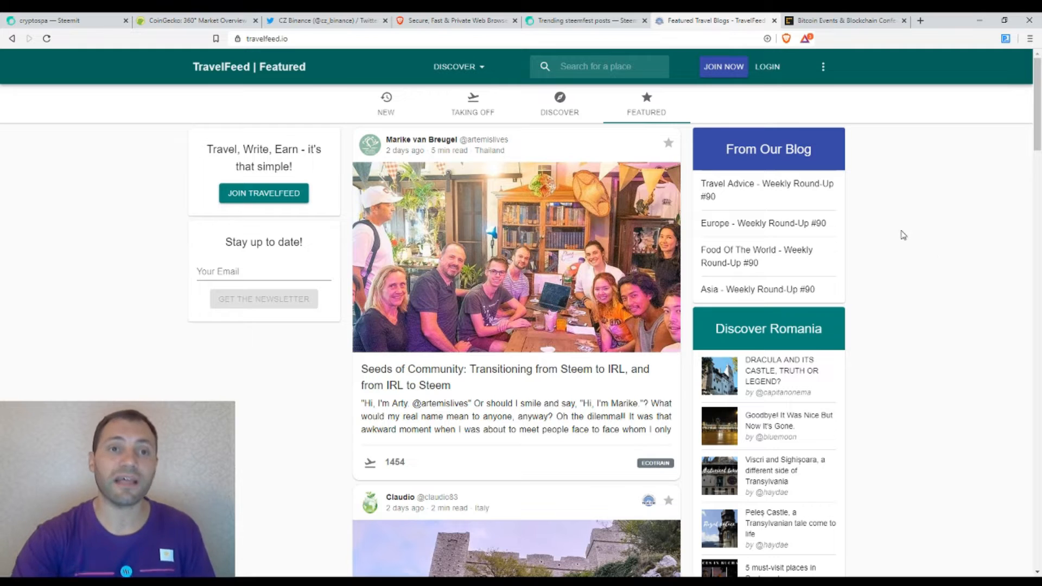
{"action": "mouse_move", "coordinate": [562, 140]}
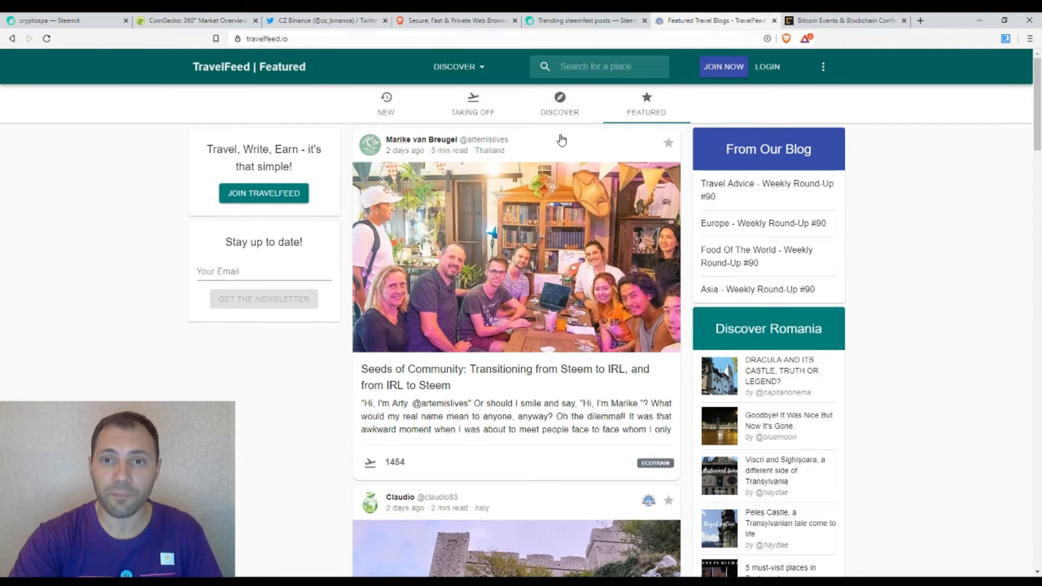
{"action": "mouse_move", "coordinate": [926, 300]}
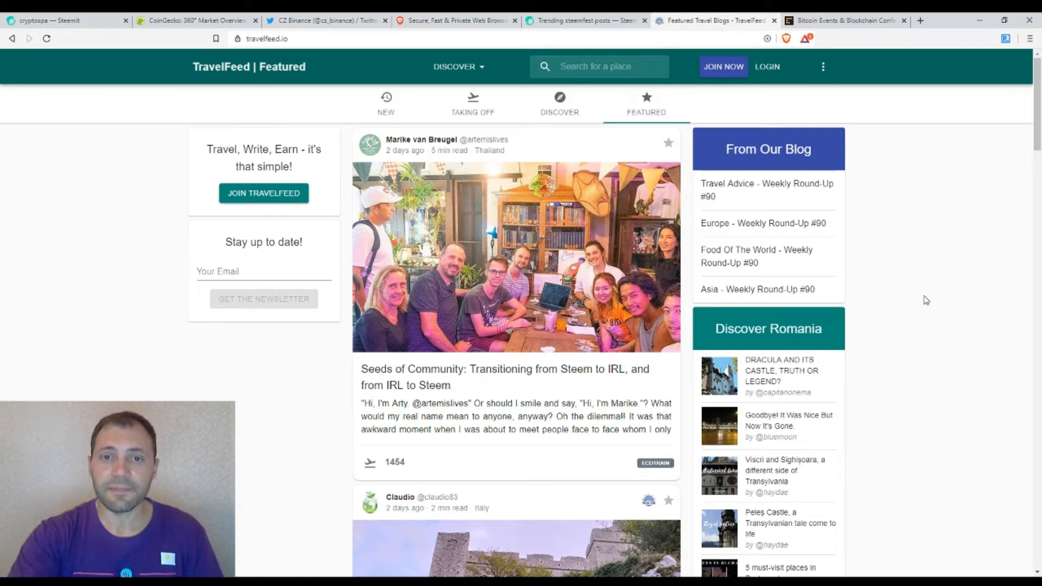
{"action": "mouse_move", "coordinate": [451, 303]}
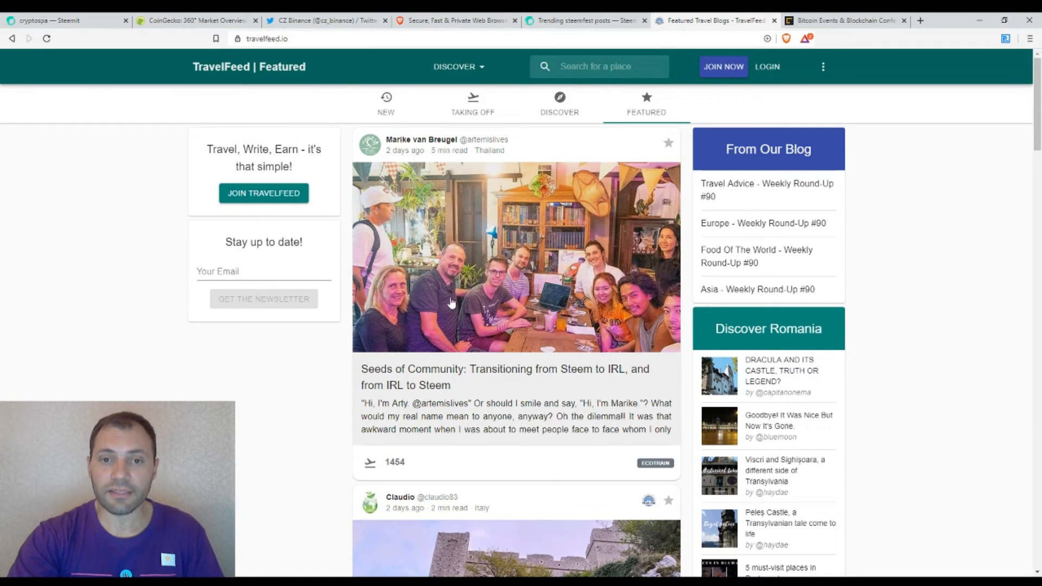
{"action": "scroll", "scroll_direction": "down", "scroll_amount": 3}
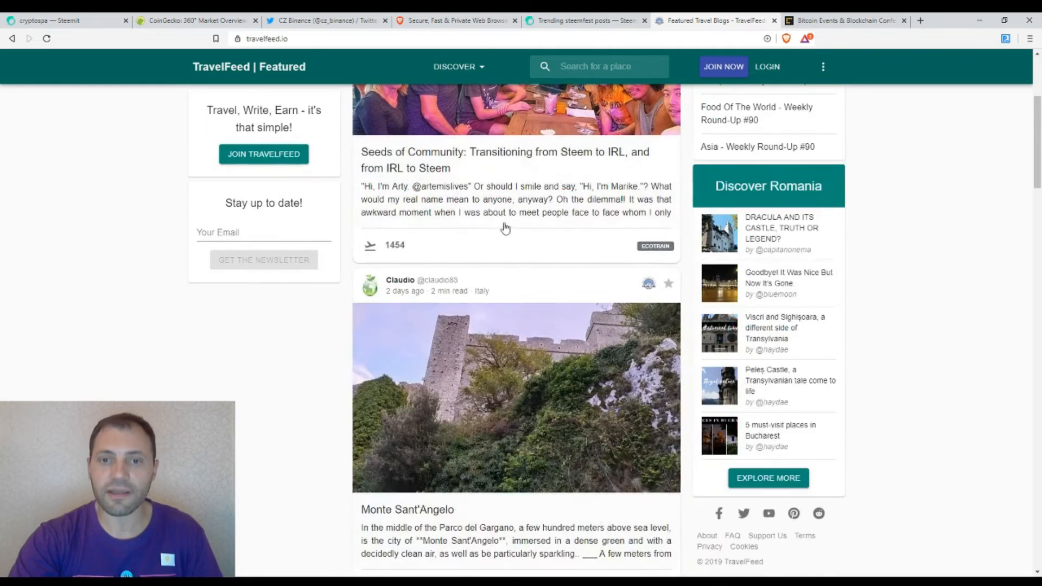
{"action": "scroll", "scroll_direction": "up", "scroll_amount": 3}
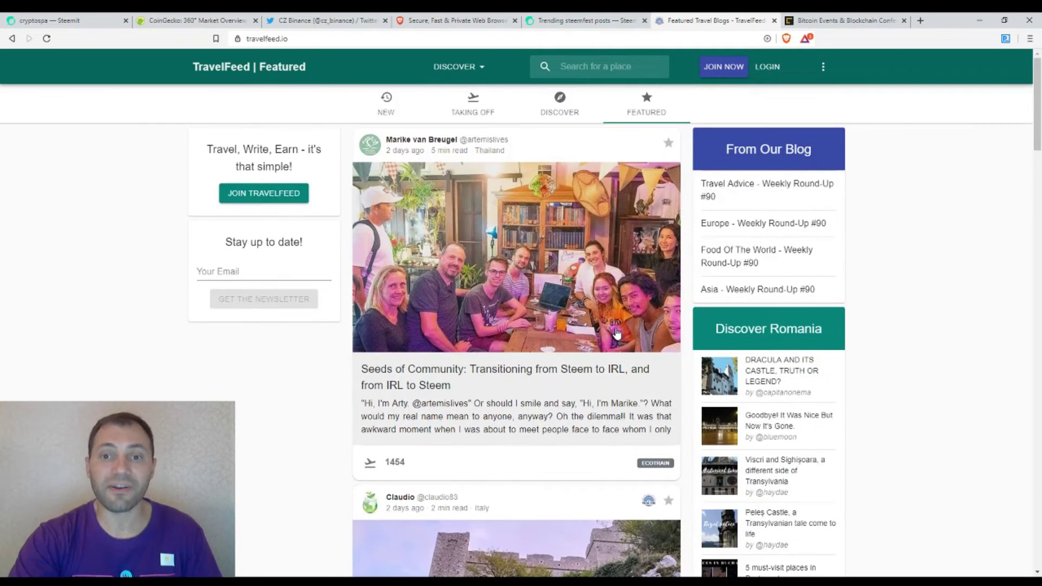
{"action": "mouse_move", "coordinate": [986, 344]}
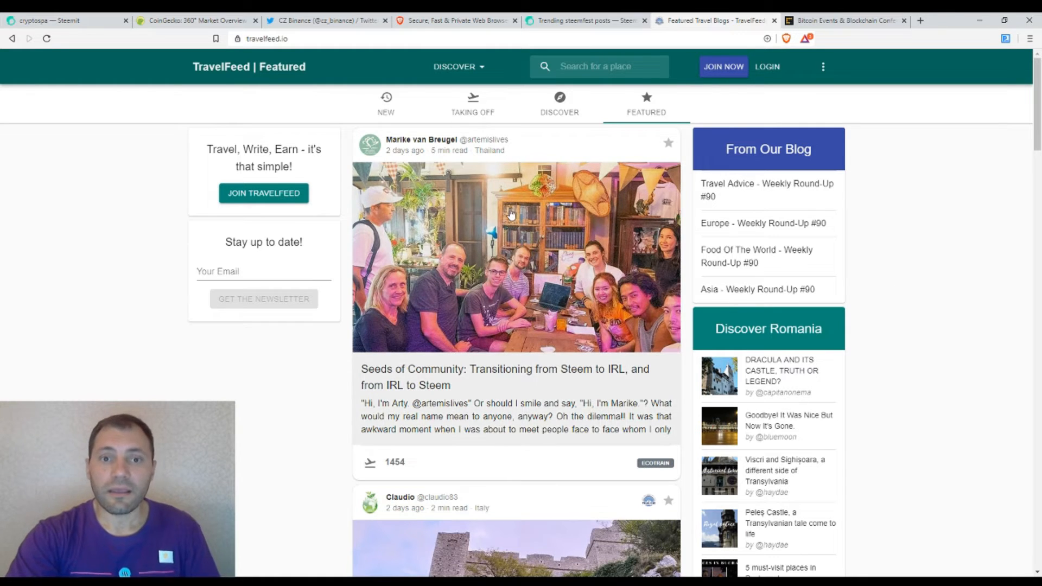
{"action": "scroll", "scroll_direction": "down", "scroll_amount": 3}
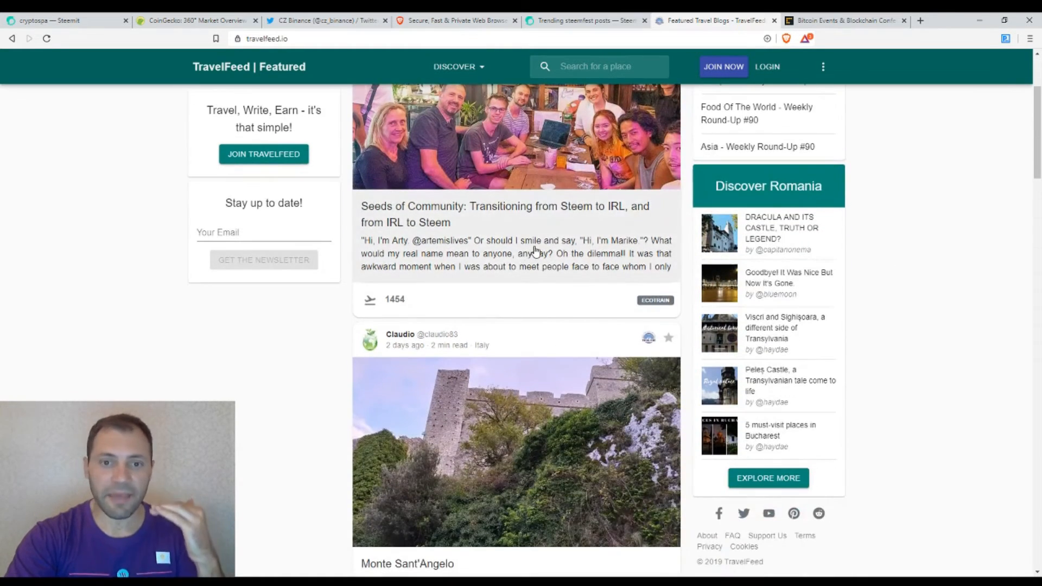
{"action": "scroll", "scroll_direction": "down", "scroll_amount": 3}
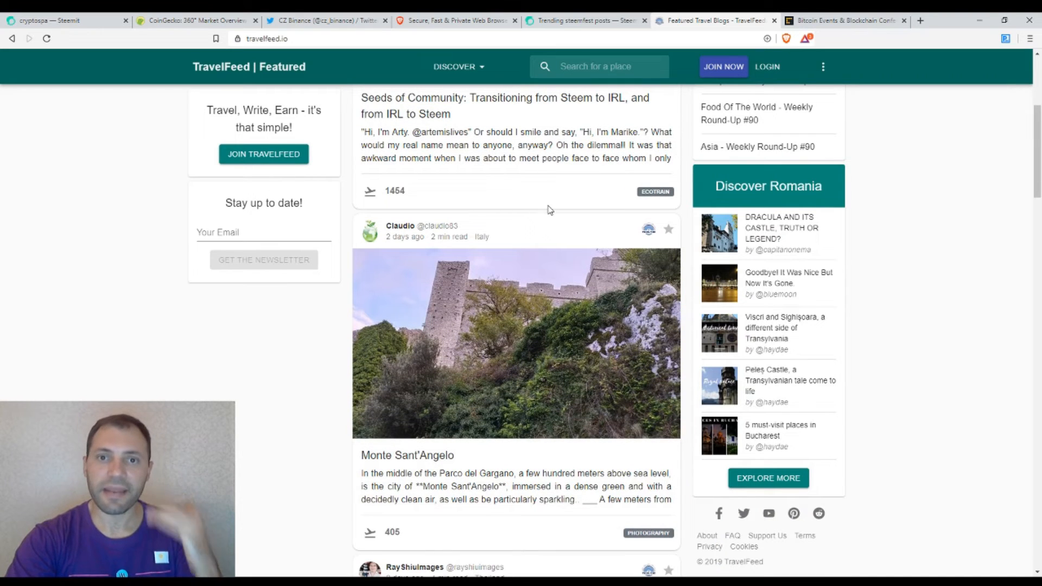
{"action": "mouse_move", "coordinate": [651, 301]}
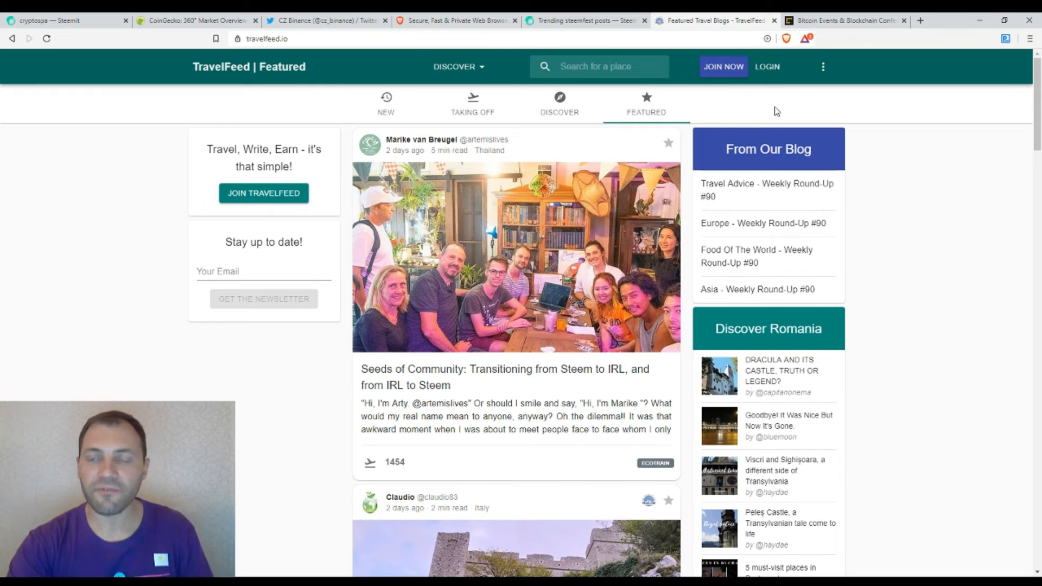
{"action": "mouse_move", "coordinate": [952, 204]}
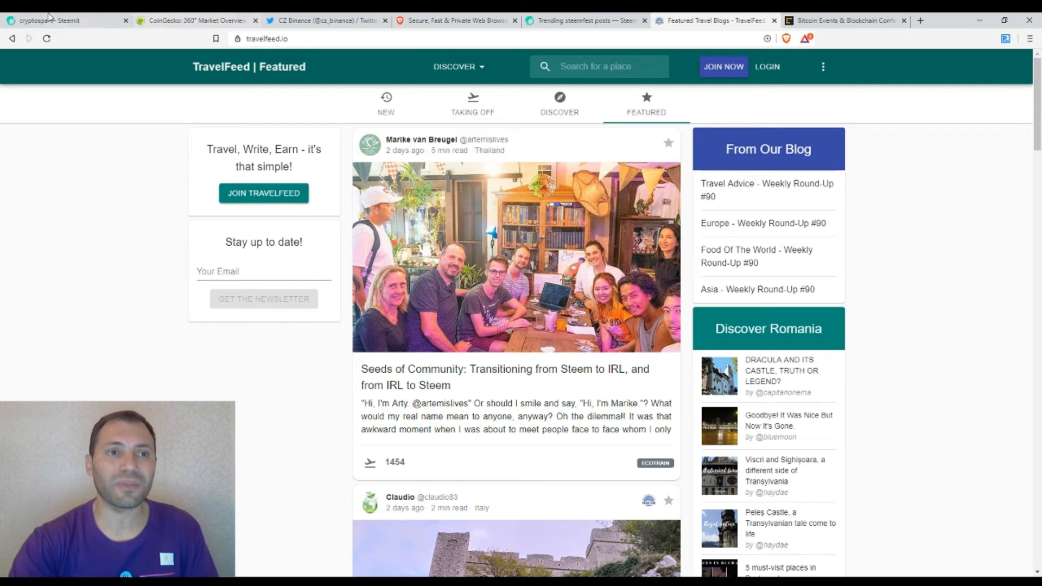
{"action": "left_click", "coordinate": [60, 20]}
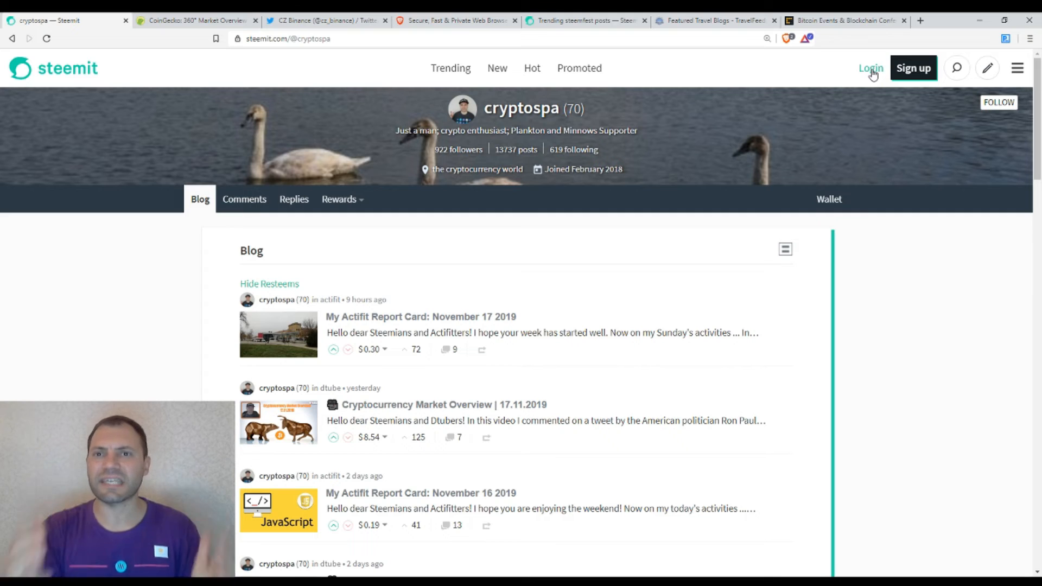
{"action": "left_click", "coordinate": [715, 20]}
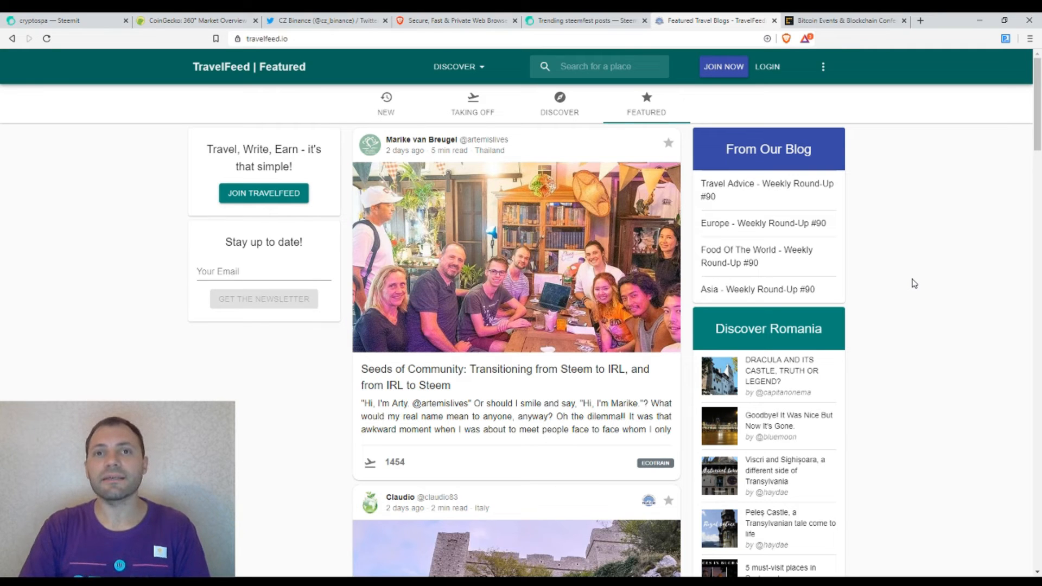
{"action": "mouse_move", "coordinate": [797, 275]}
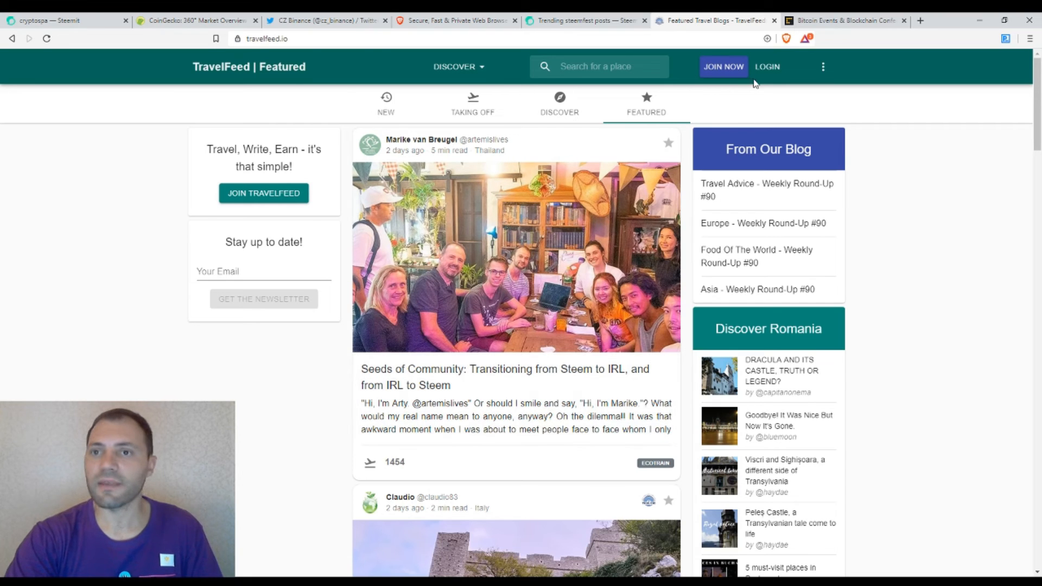
{"action": "mouse_move", "coordinate": [728, 90]}
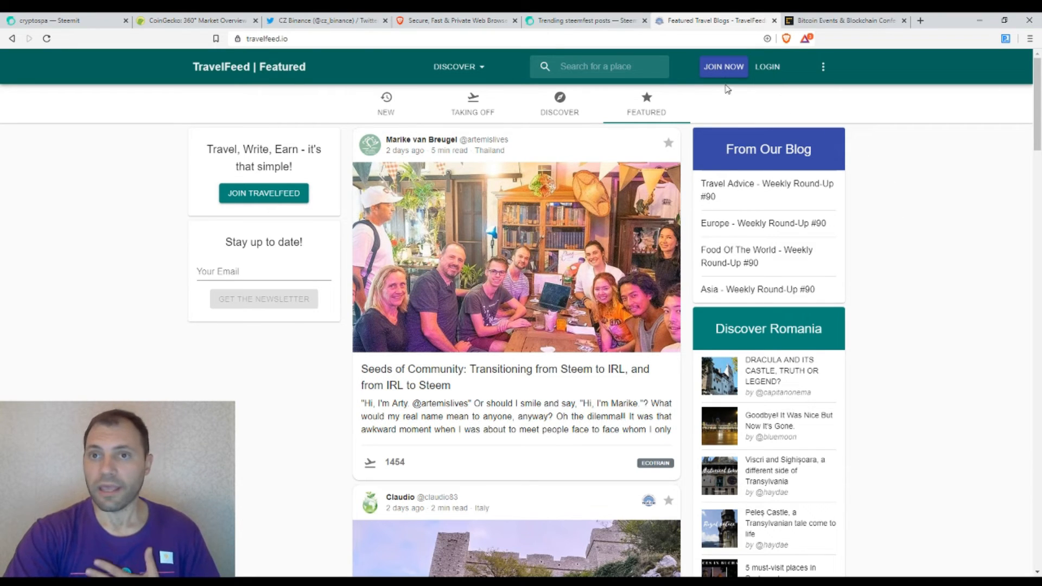
{"action": "mouse_move", "coordinate": [723, 70]}
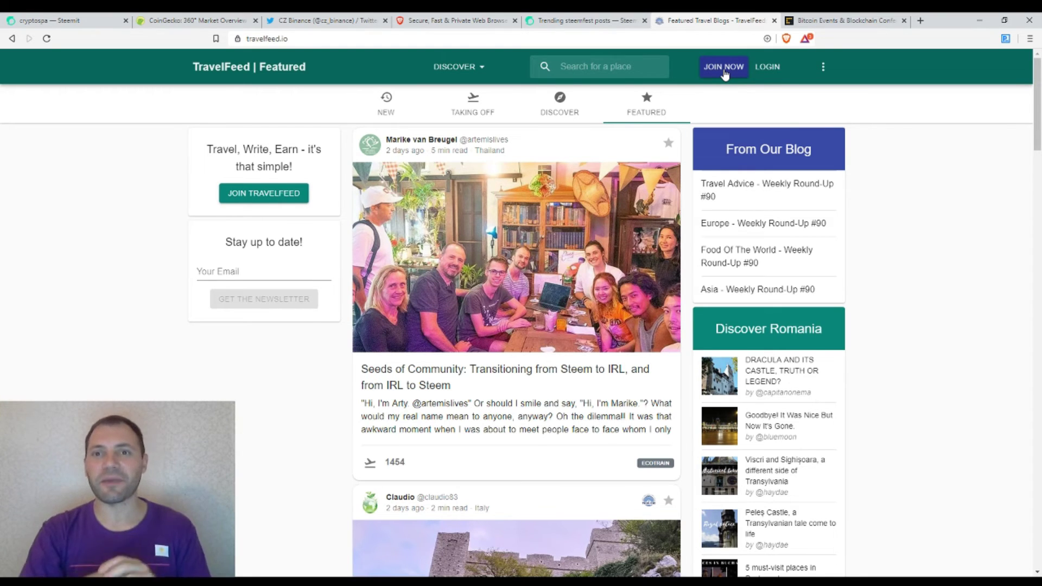
{"action": "mouse_move", "coordinate": [725, 85]}
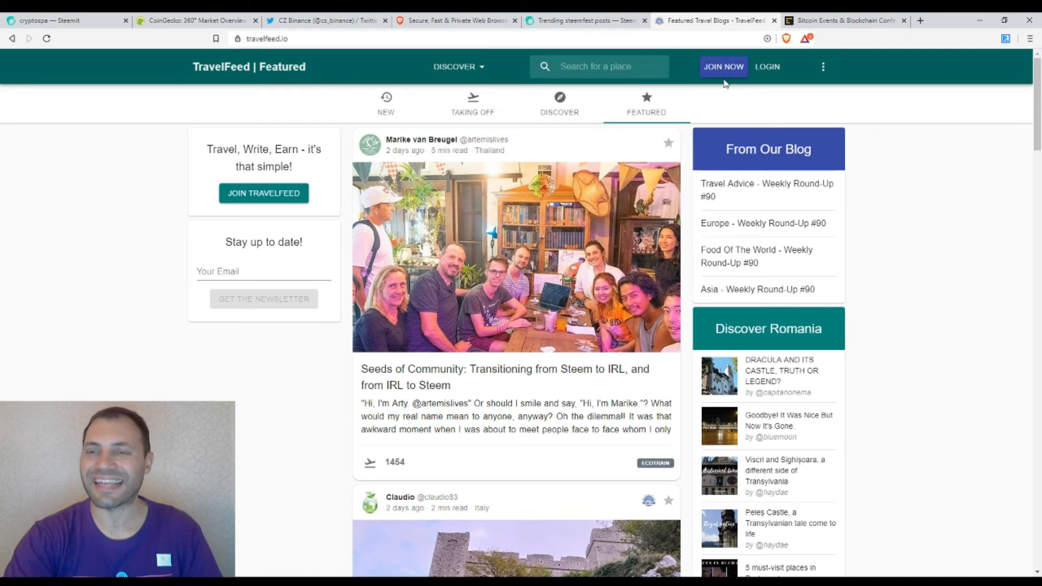
{"action": "mouse_move", "coordinate": [906, 139]}
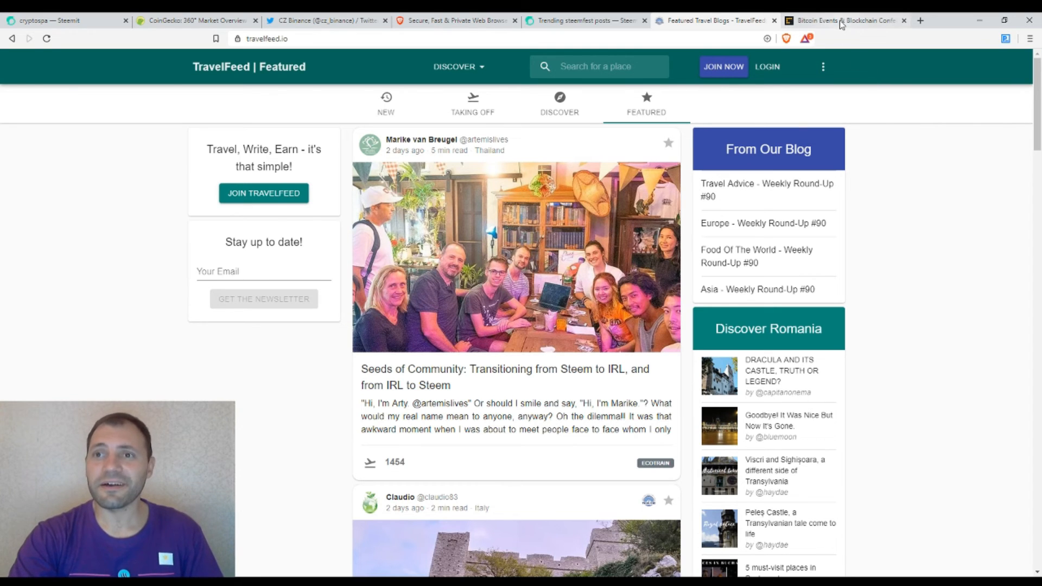
Show CoinDesk's conference list from Digital Asset Exchange Expo to Baltic Honeybadger 2019.
{"action": "left_click", "coordinate": [844, 21]}
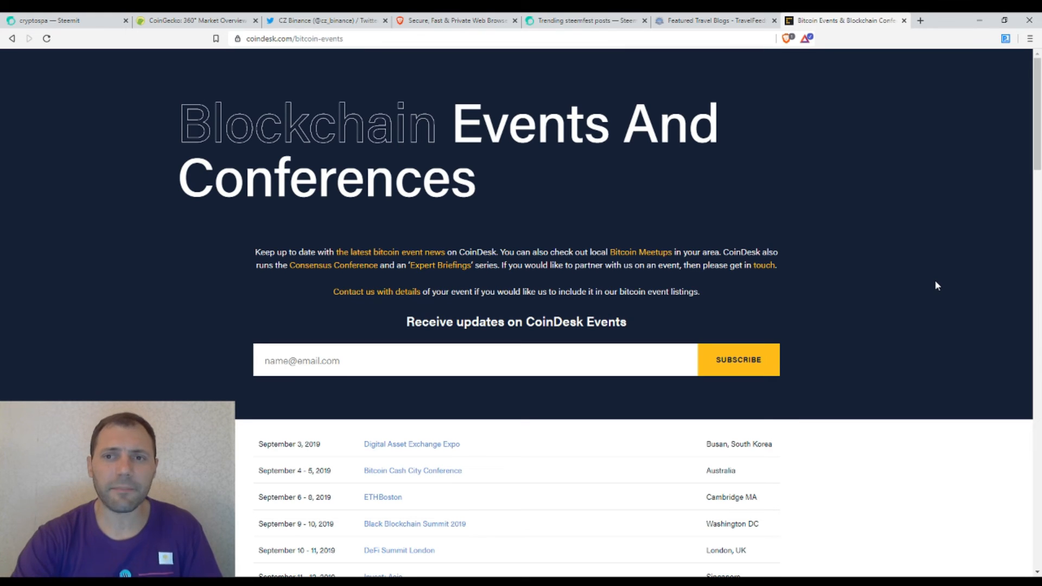
{"action": "scroll", "scroll_direction": "down", "scroll_amount": 3}
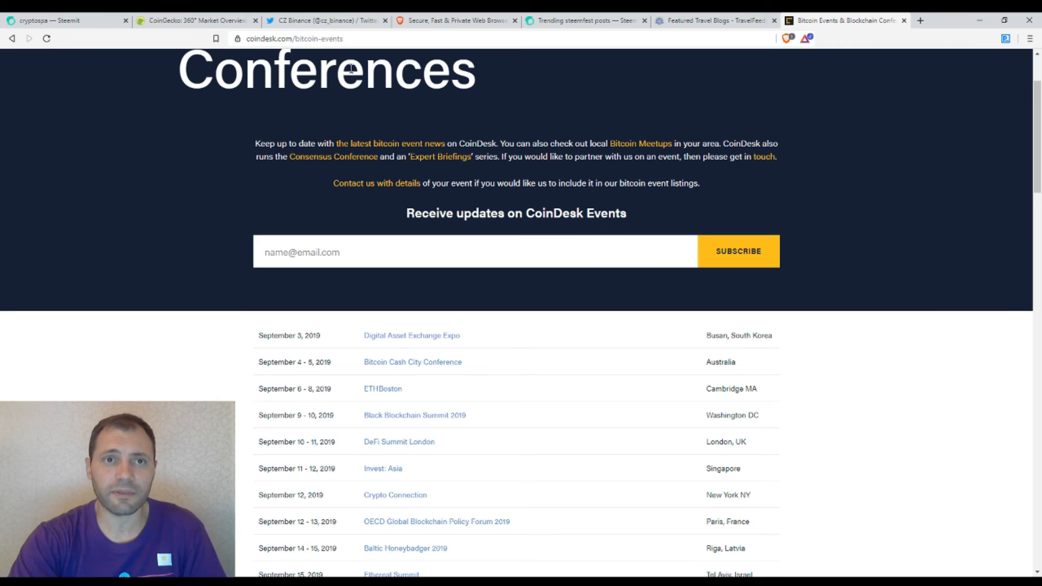
Scroll CoinDesk's event list to its end at SC Blockchain Week 2020, then back up.
{"action": "scroll", "scroll_direction": "down", "scroll_amount": 3}
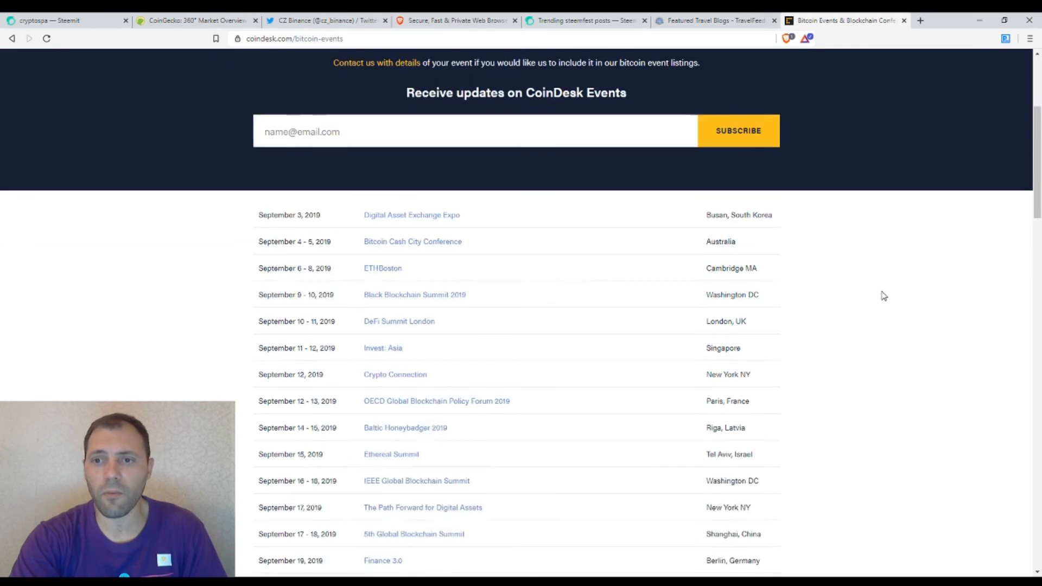
{"action": "scroll", "scroll_direction": "down", "scroll_amount": 3}
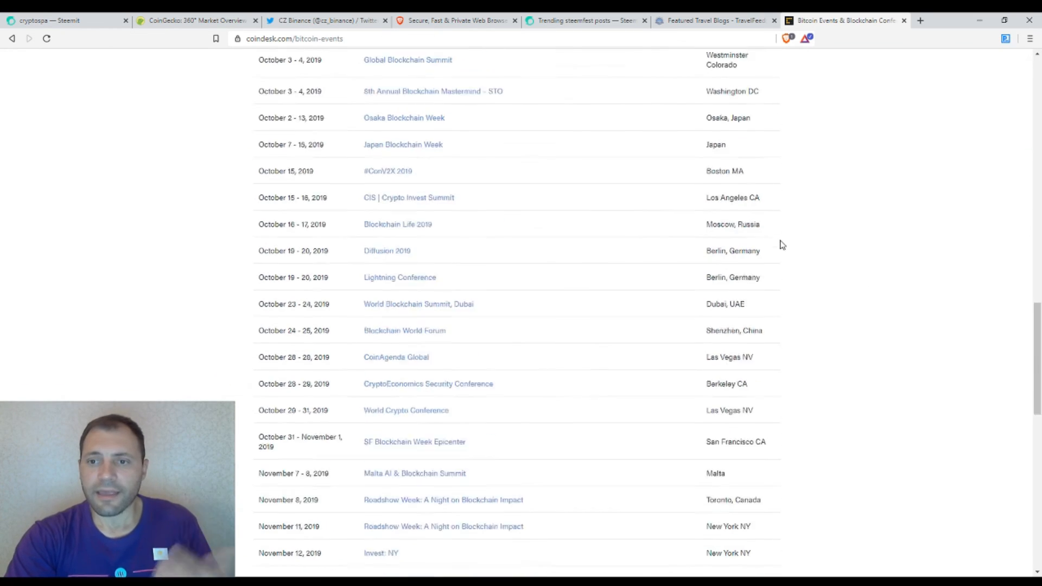
{"action": "scroll", "scroll_direction": "down", "scroll_amount": 3}
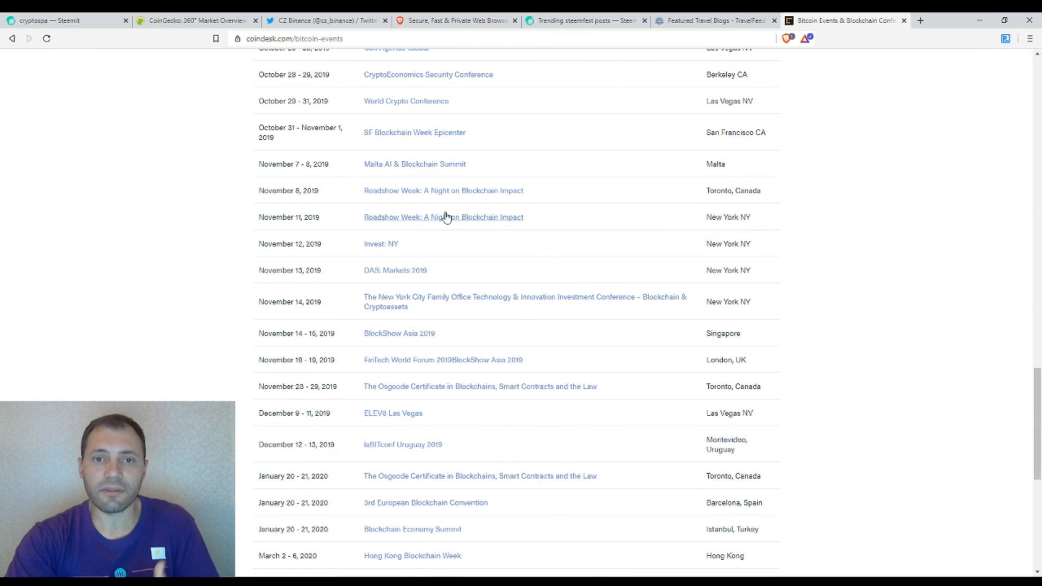
{"action": "scroll", "scroll_direction": "down", "scroll_amount": 3}
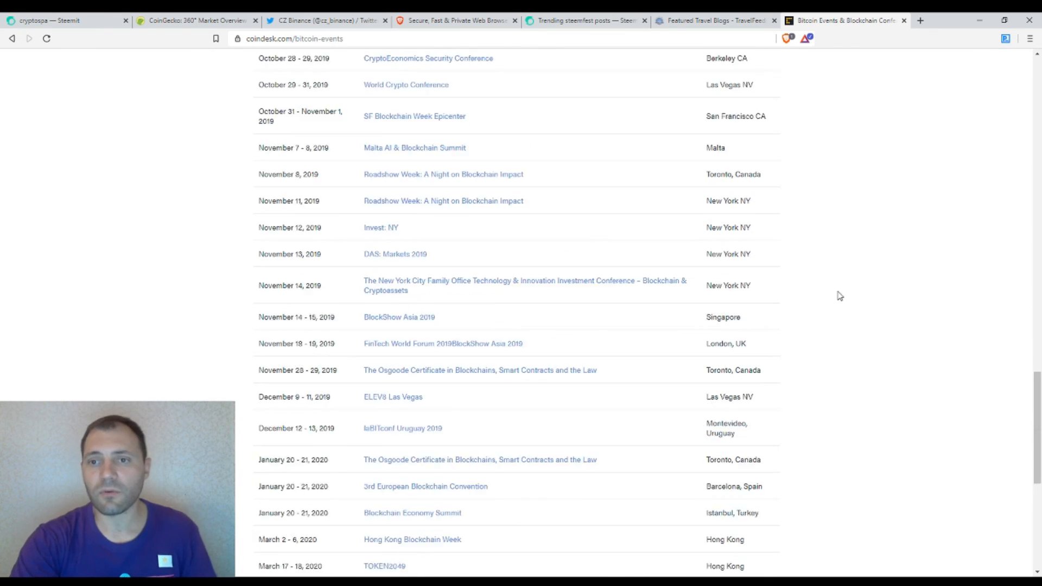
{"action": "scroll", "scroll_direction": "down", "scroll_amount": 3}
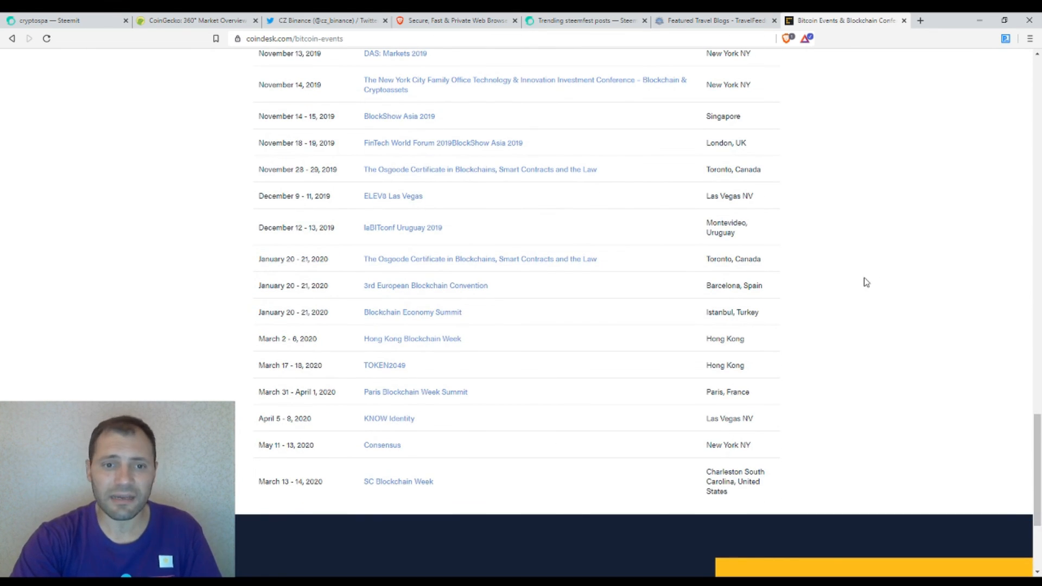
{"action": "mouse_move", "coordinate": [655, 336]}
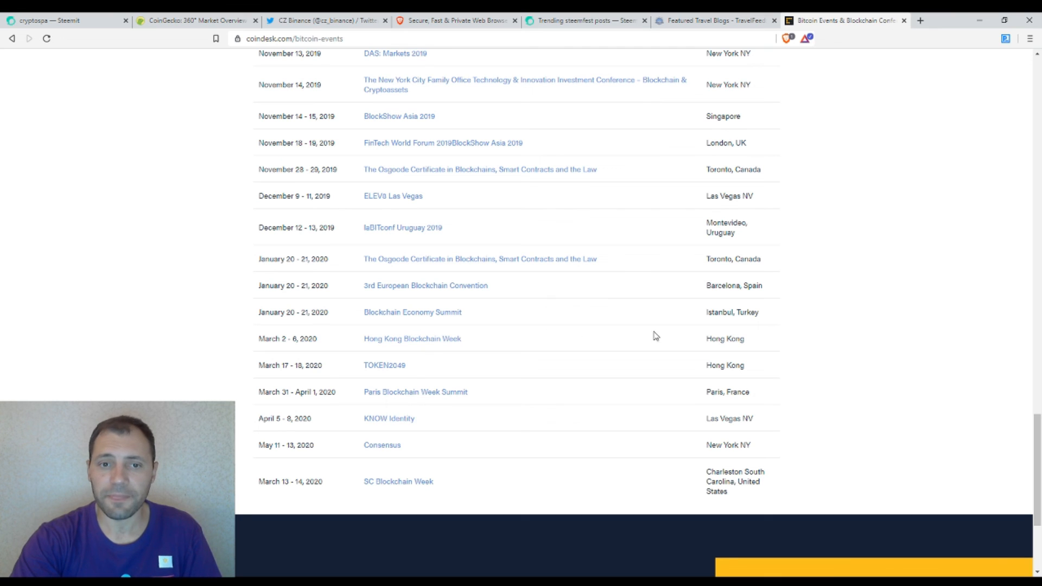
{"action": "mouse_move", "coordinate": [748, 314]}
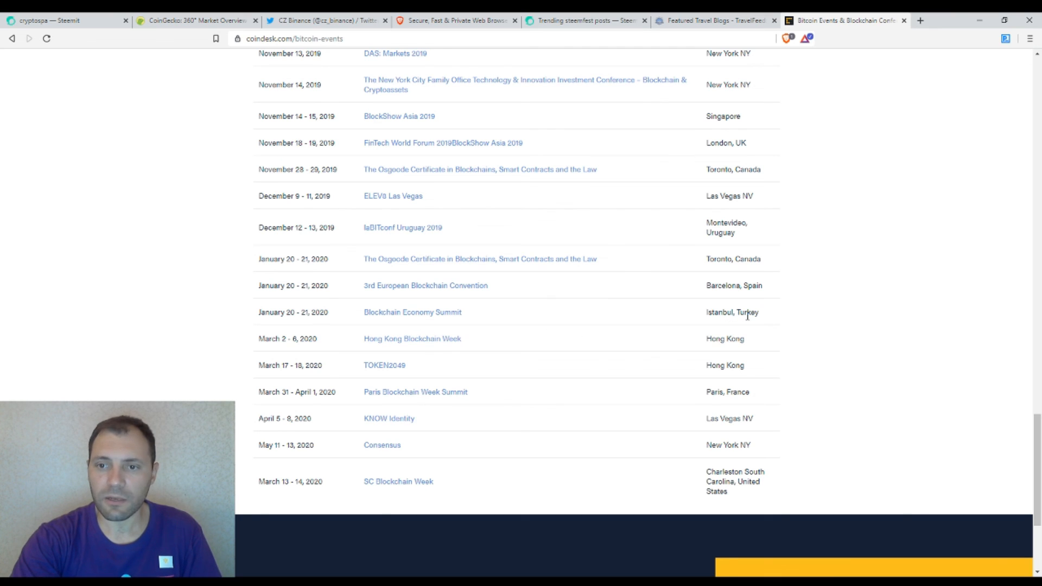
{"action": "mouse_move", "coordinate": [661, 348]}
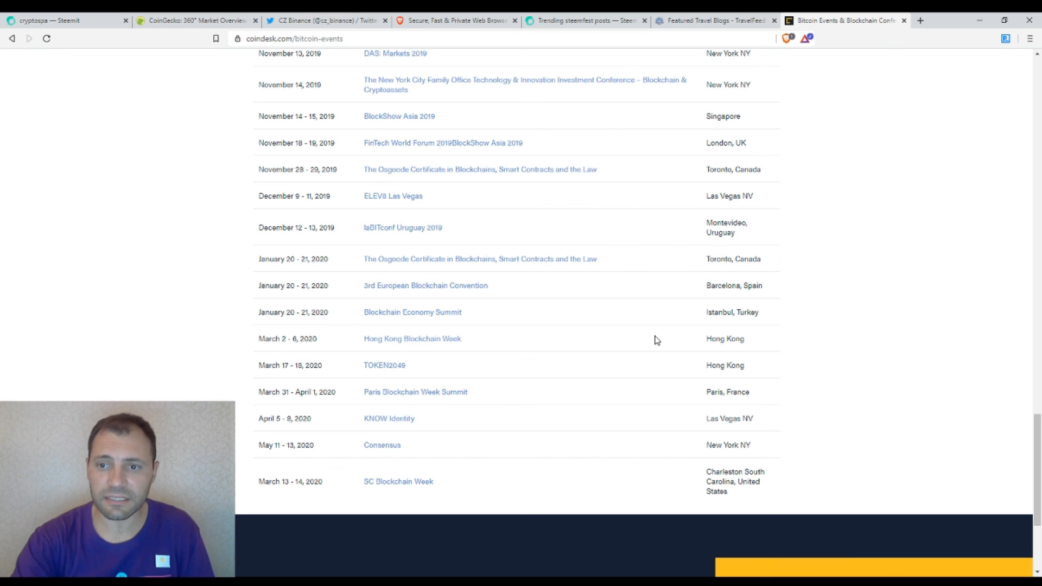
{"action": "mouse_move", "coordinate": [725, 258]}
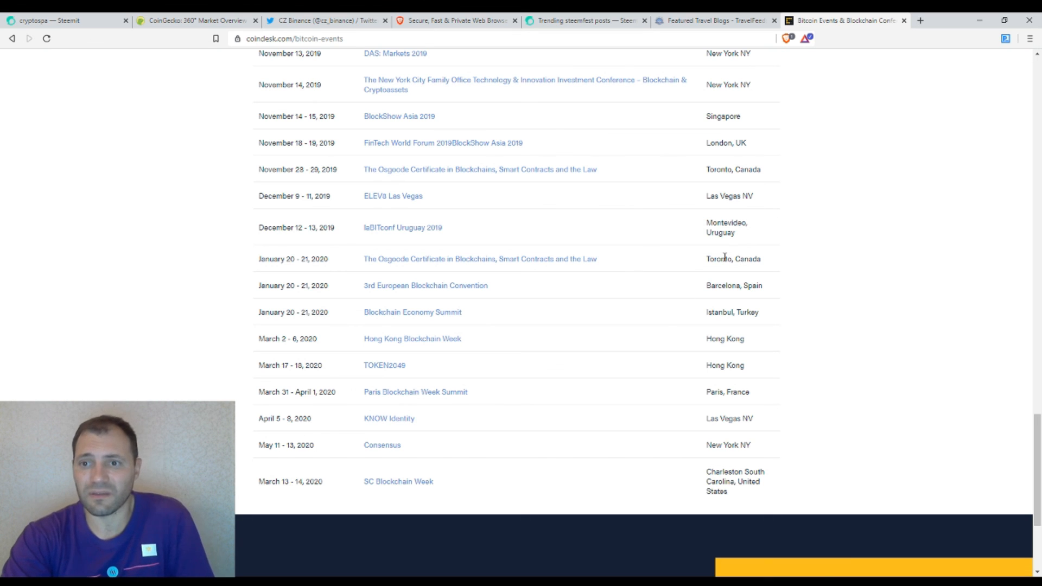
{"action": "mouse_move", "coordinate": [728, 231]}
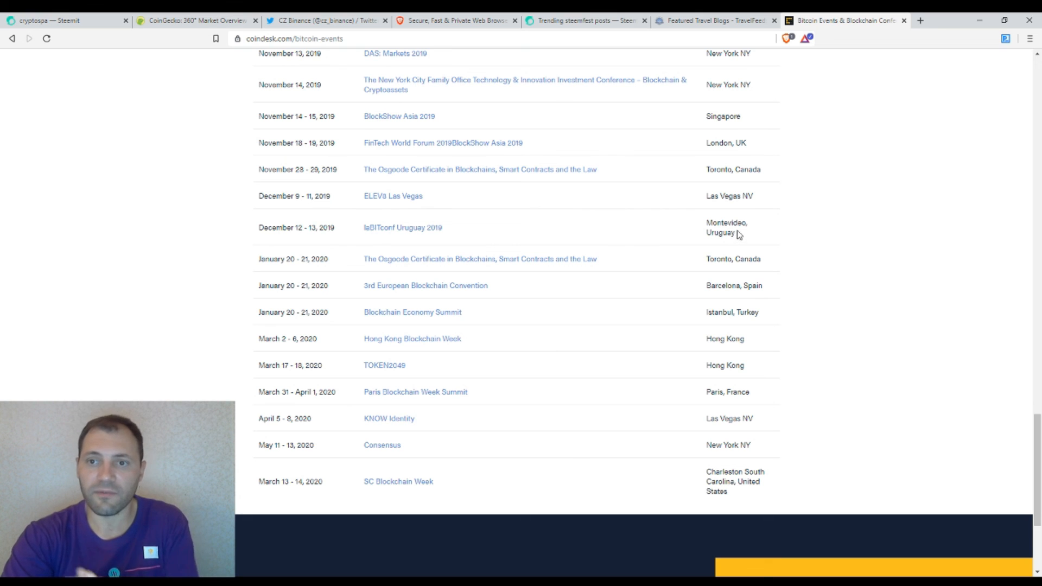
{"action": "mouse_move", "coordinate": [783, 211]}
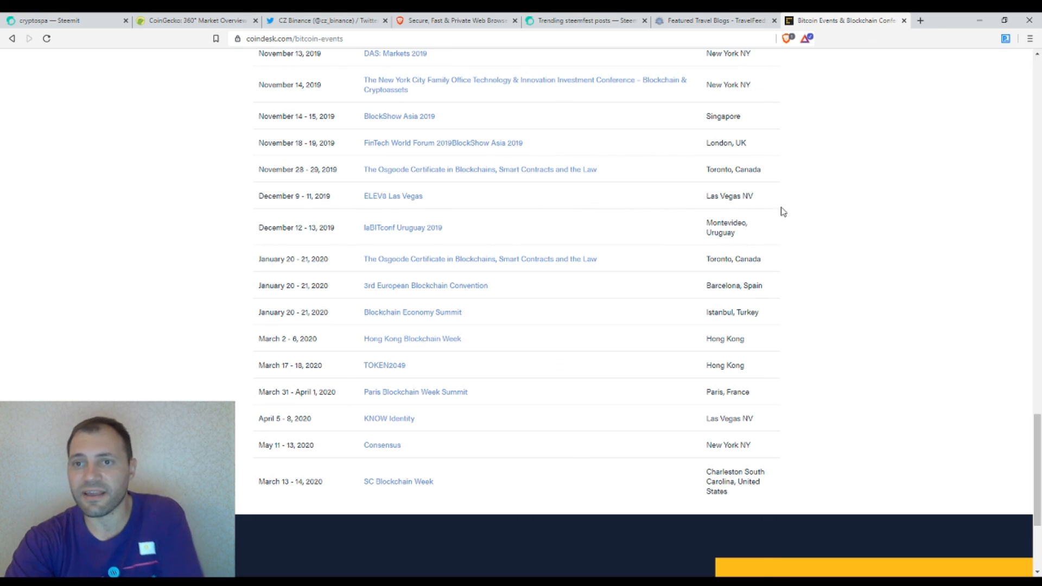
{"action": "mouse_move", "coordinate": [793, 315]}
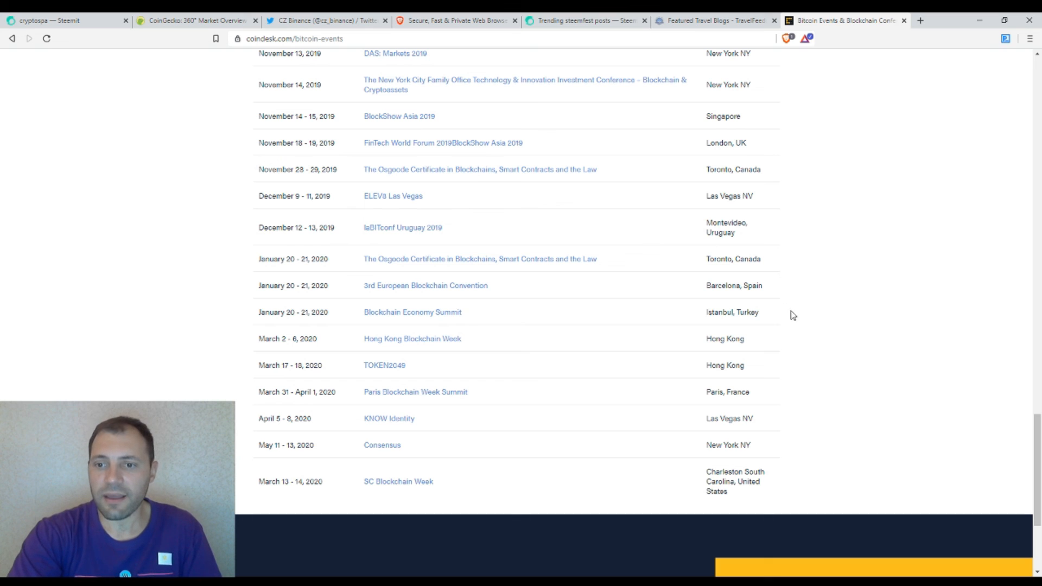
{"action": "mouse_move", "coordinate": [734, 392]}
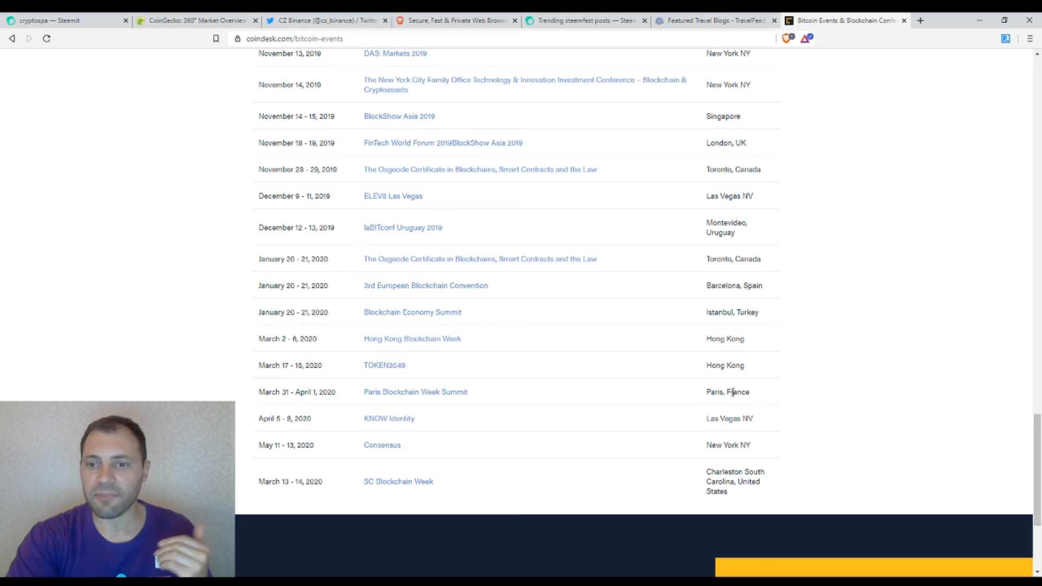
{"action": "mouse_move", "coordinate": [737, 311]}
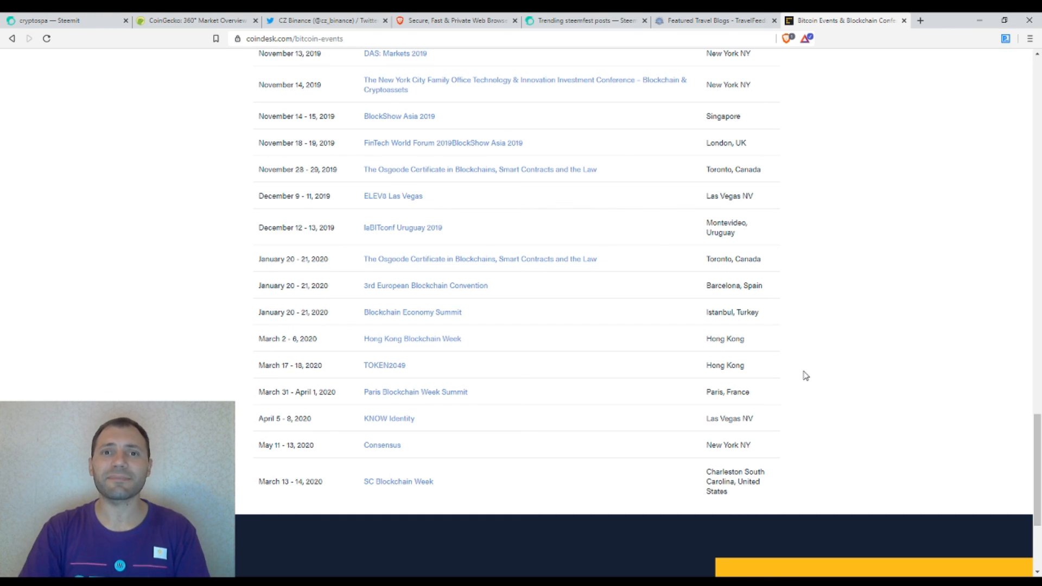
{"action": "scroll", "scroll_direction": "up", "scroll_amount": 3}
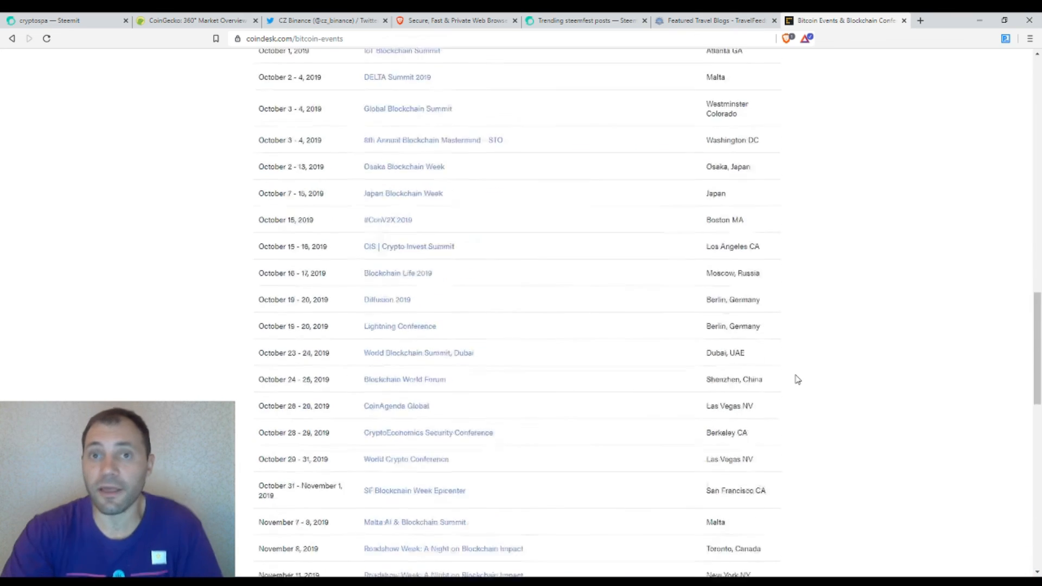
{"action": "scroll", "scroll_direction": "up", "scroll_amount": 3}
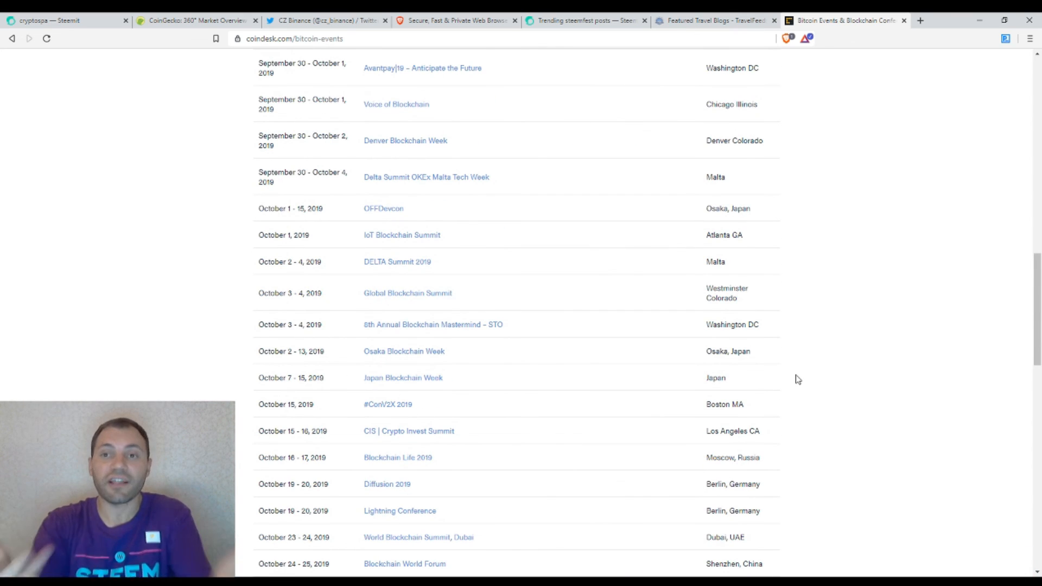
{"action": "scroll", "scroll_direction": "up", "scroll_amount": 3}
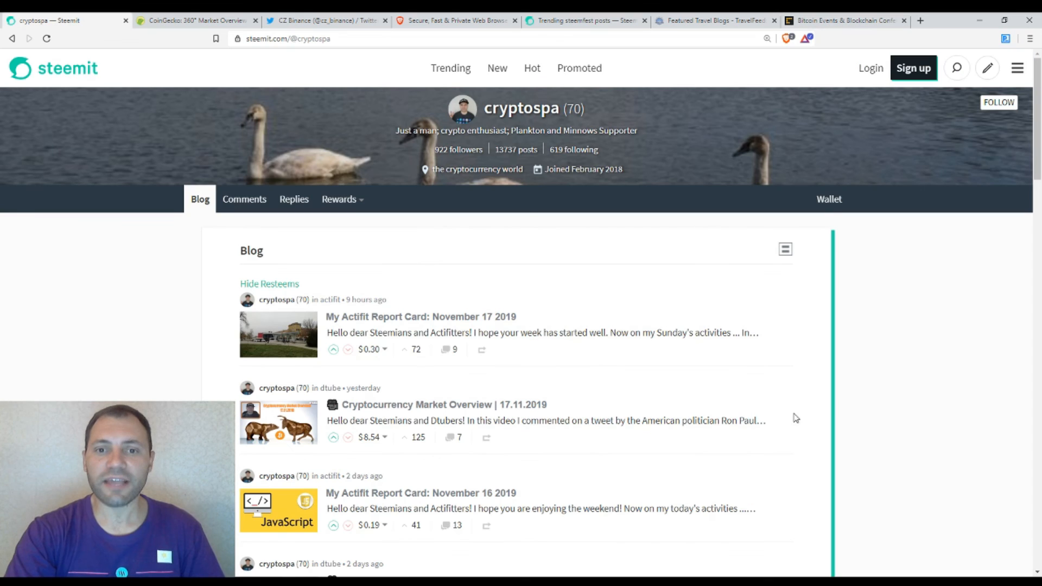
{"action": "mouse_move", "coordinate": [900, 420]}
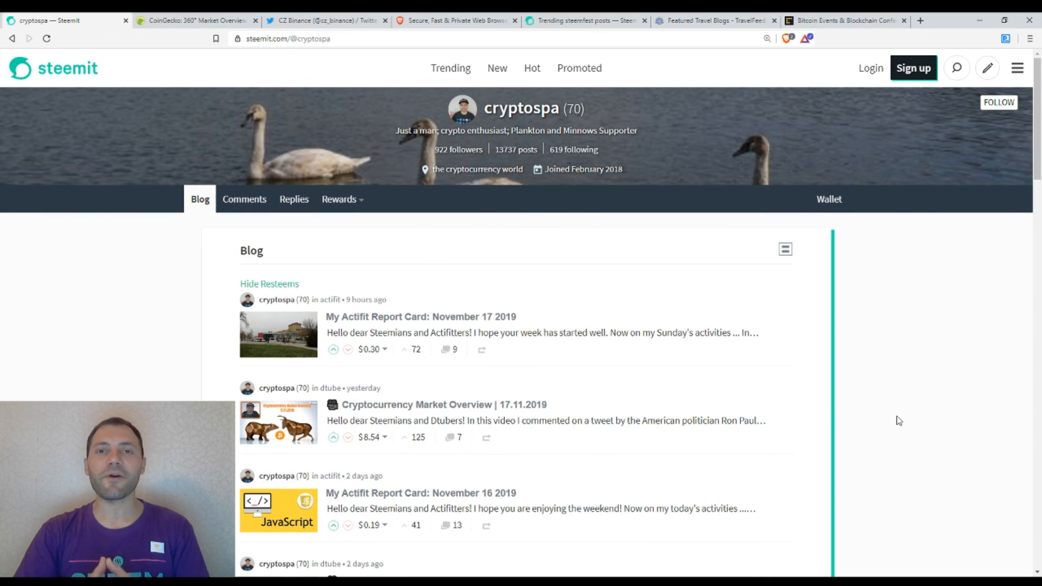